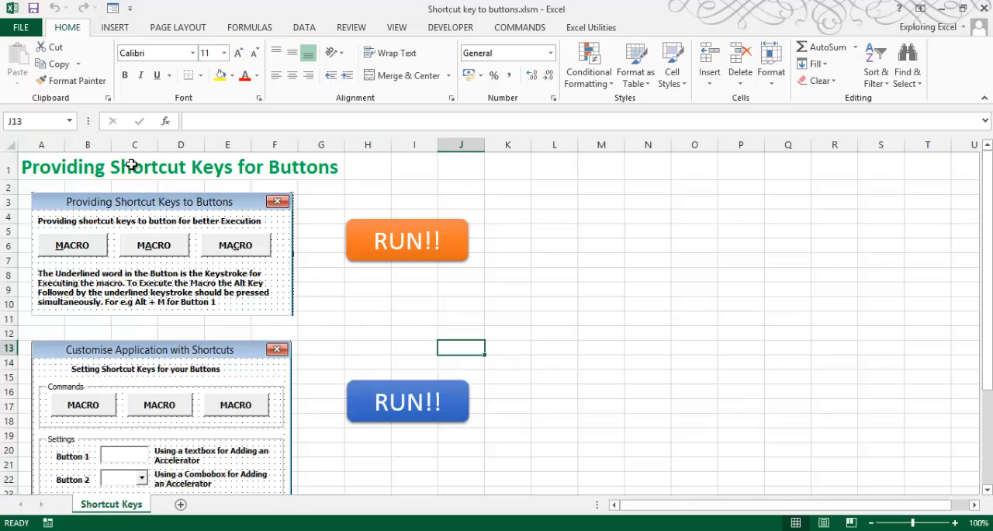
pyautogui.moveTo(78, 169)
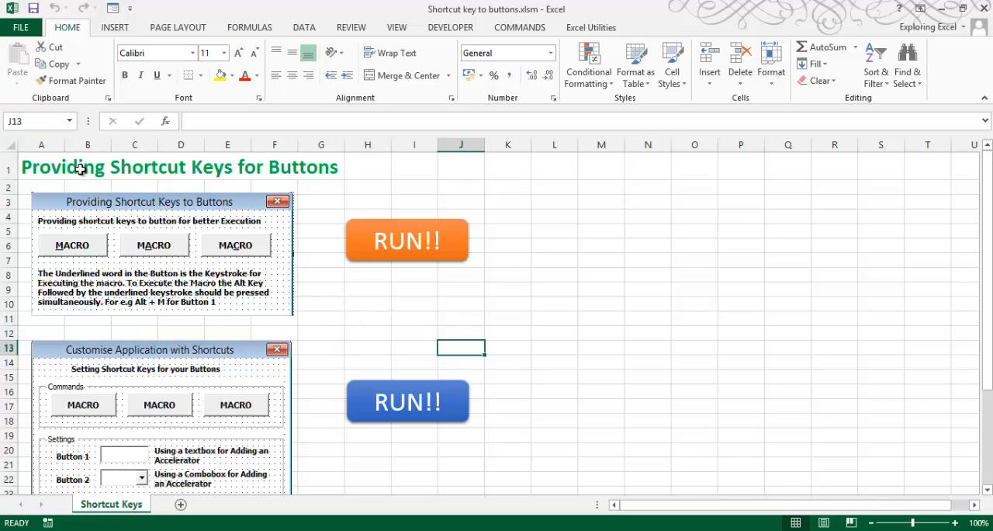
pyautogui.moveTo(159, 201)
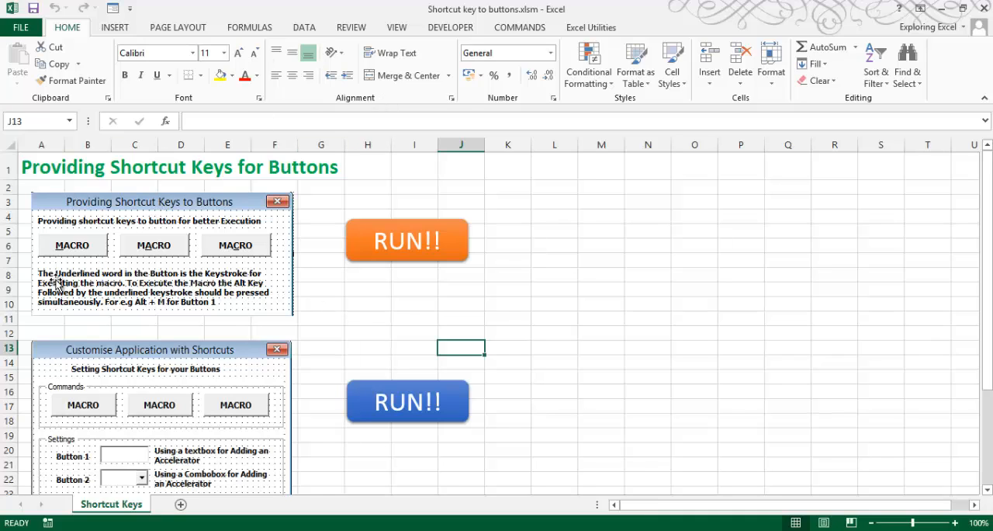
# Scroll the Assign Shortcut Keys PDF down to the CommandButton4_Click accelerator code.
pyautogui.click(319, 245)
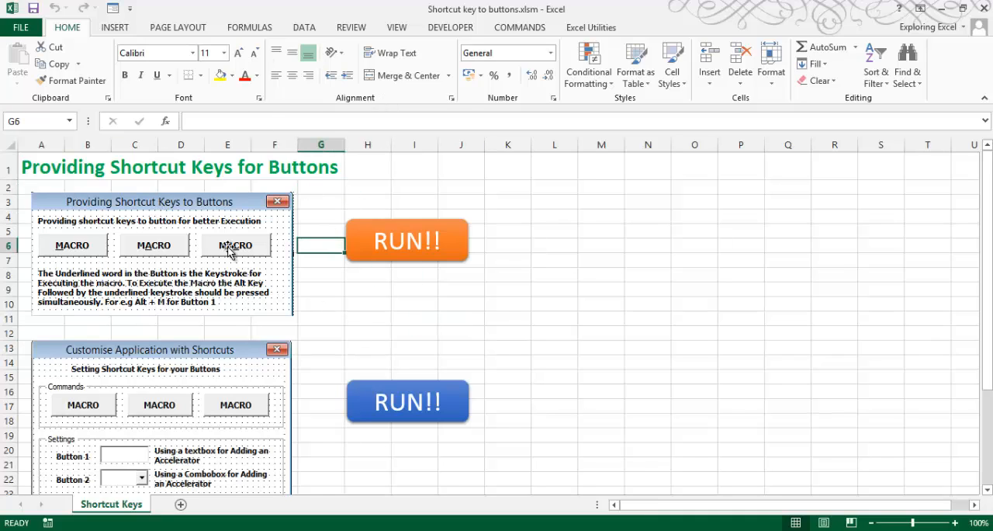
pyautogui.moveTo(280, 349)
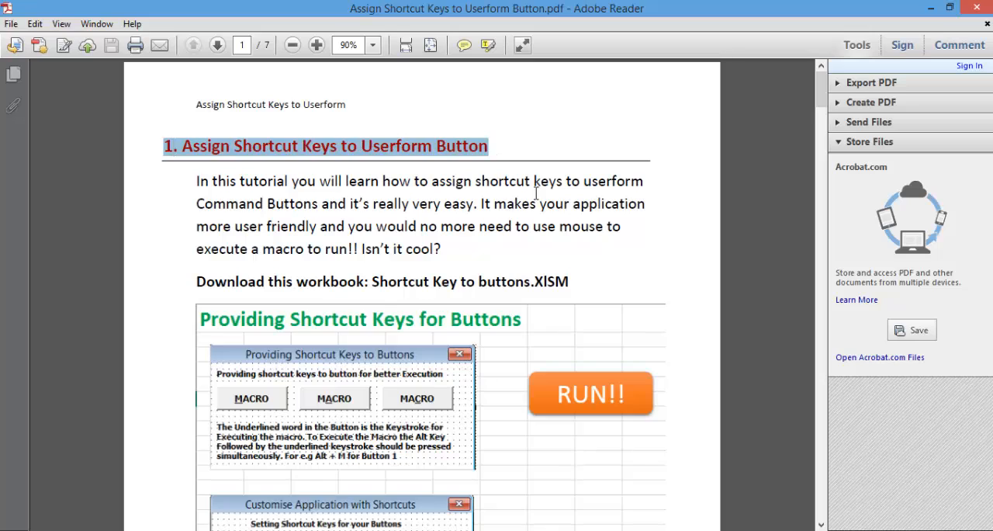
pyautogui.scroll(-3)
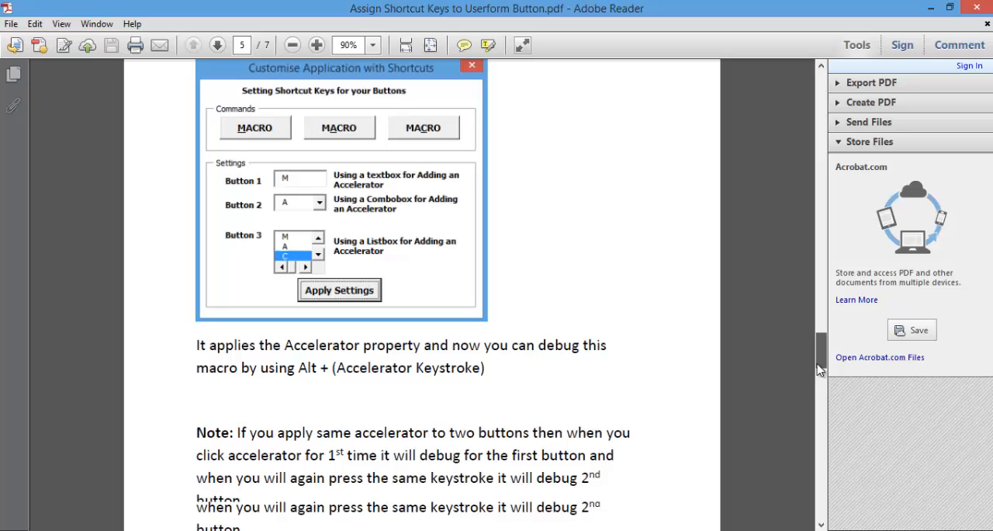
pyautogui.scroll(-3)
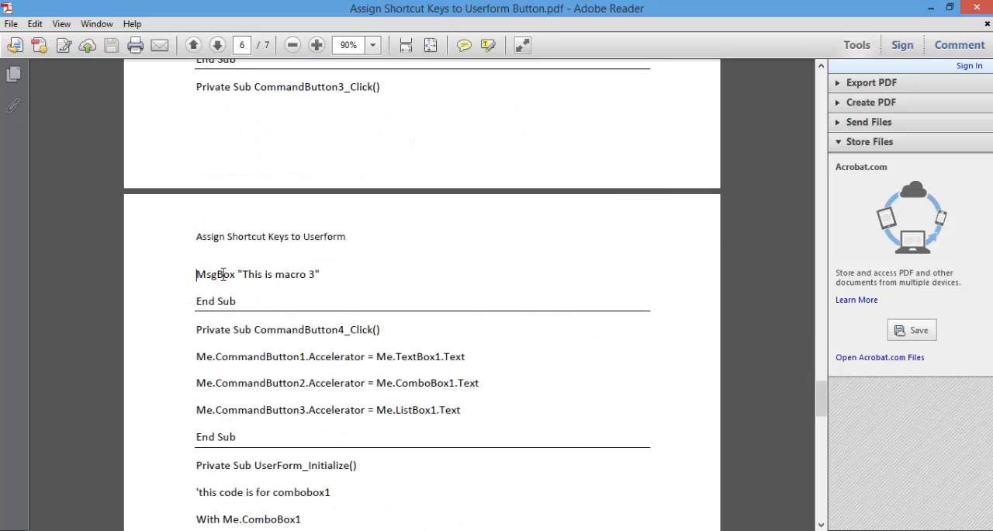
pyautogui.scroll(-3)
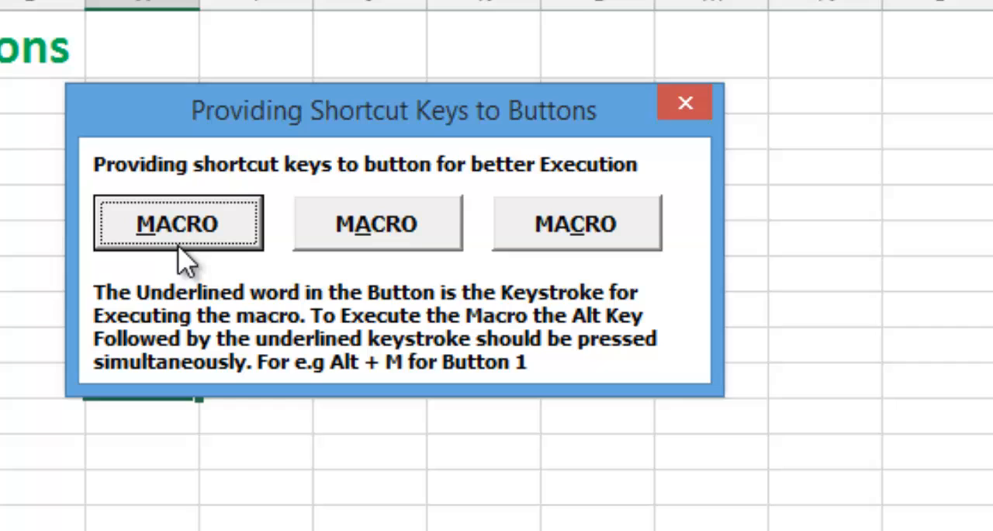
pyautogui.moveTo(577, 171)
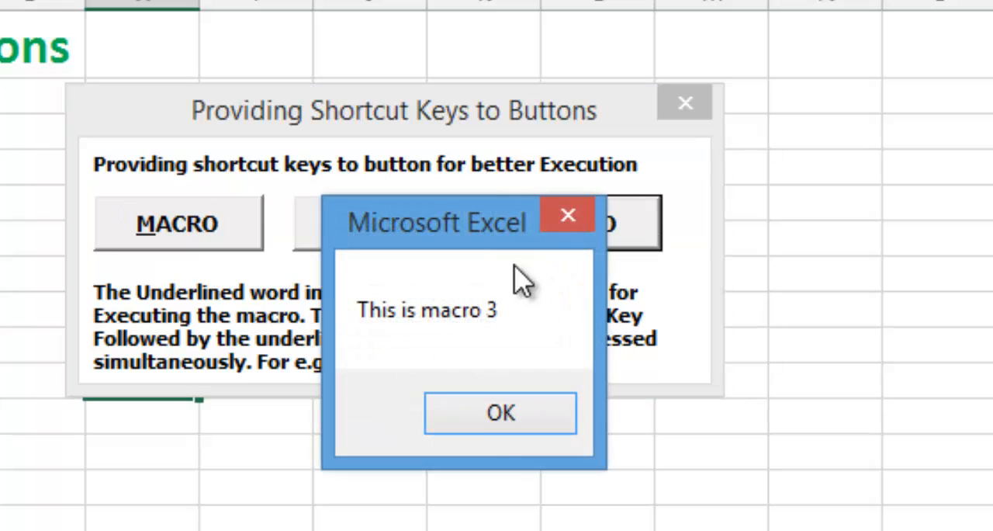
# Dismiss the macro 3 message, fire the first MACRO button and dismiss its macro 1 message.
pyautogui.click(500, 413)
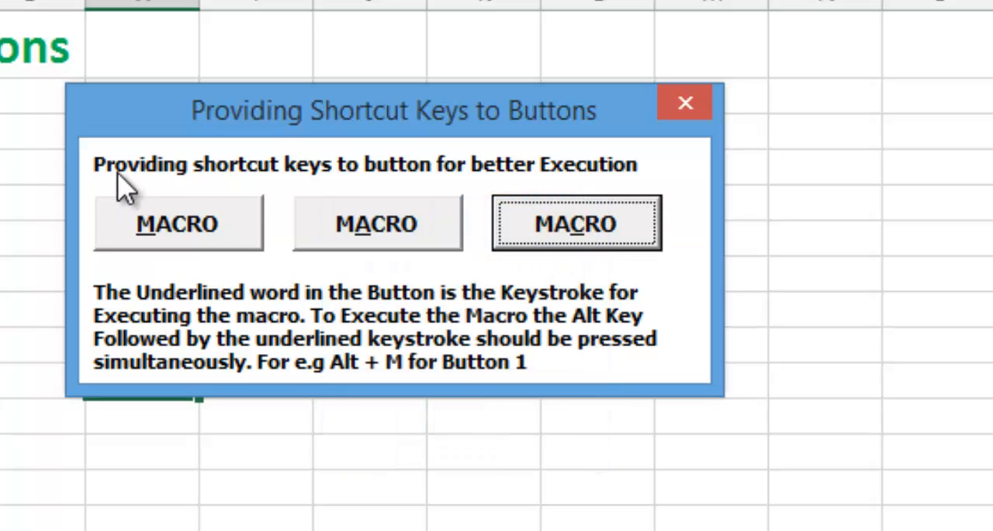
pyautogui.click(176, 223)
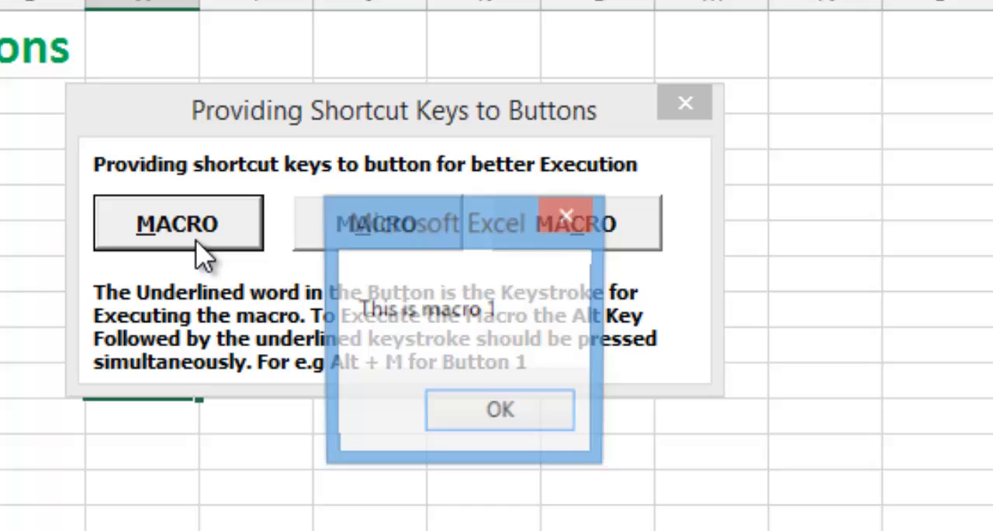
pyautogui.click(177, 224)
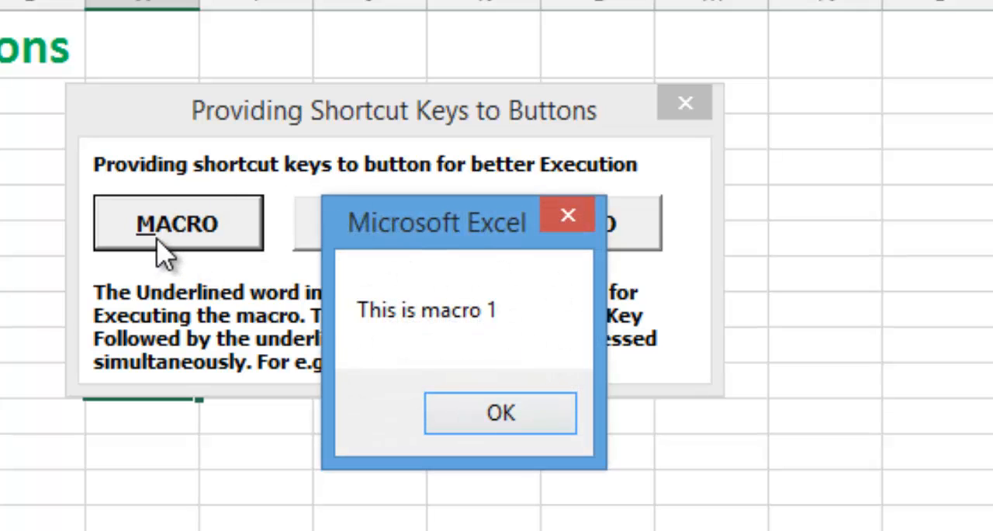
pyautogui.click(500, 413)
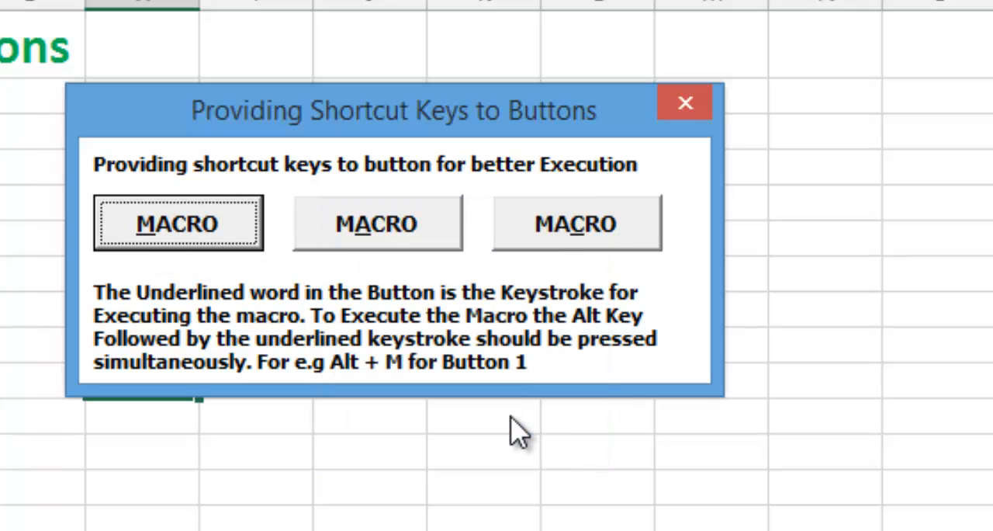
pyautogui.moveTo(474, 96)
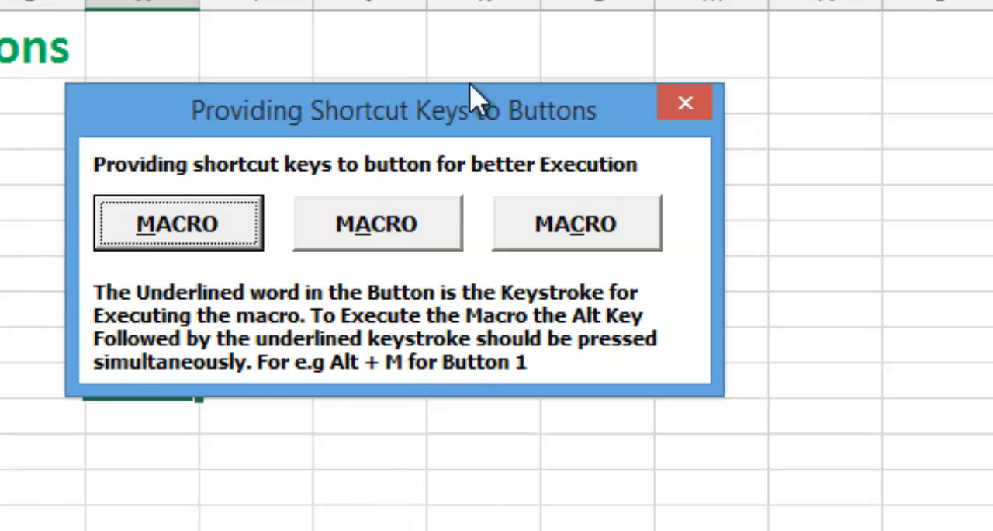
pyautogui.moveTo(664, 225)
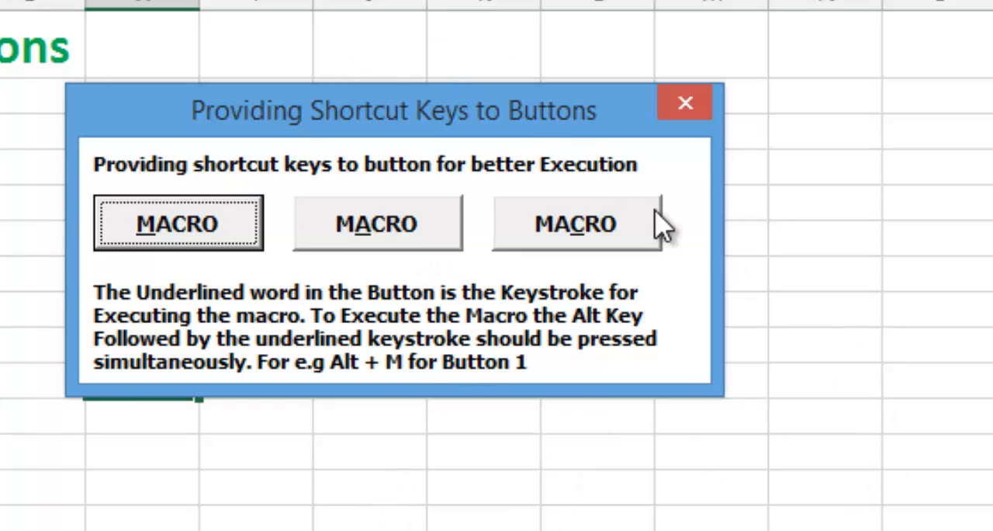
pyautogui.moveTo(369, 117)
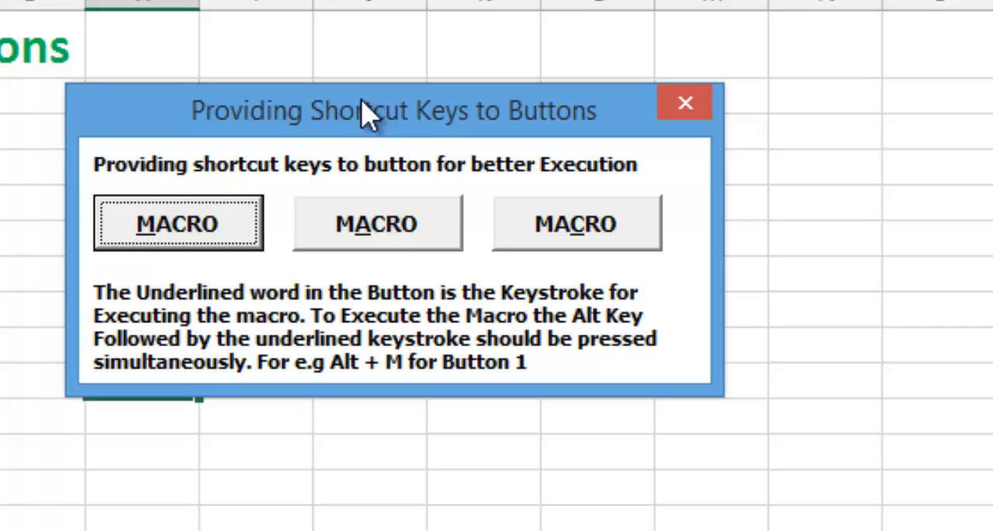
pyautogui.moveTo(54, 235)
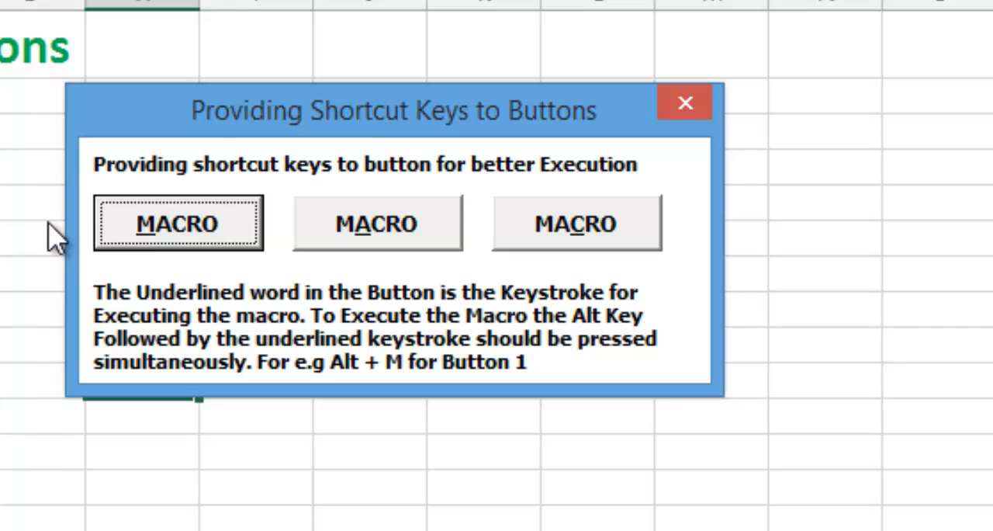
pyautogui.moveTo(463, 256)
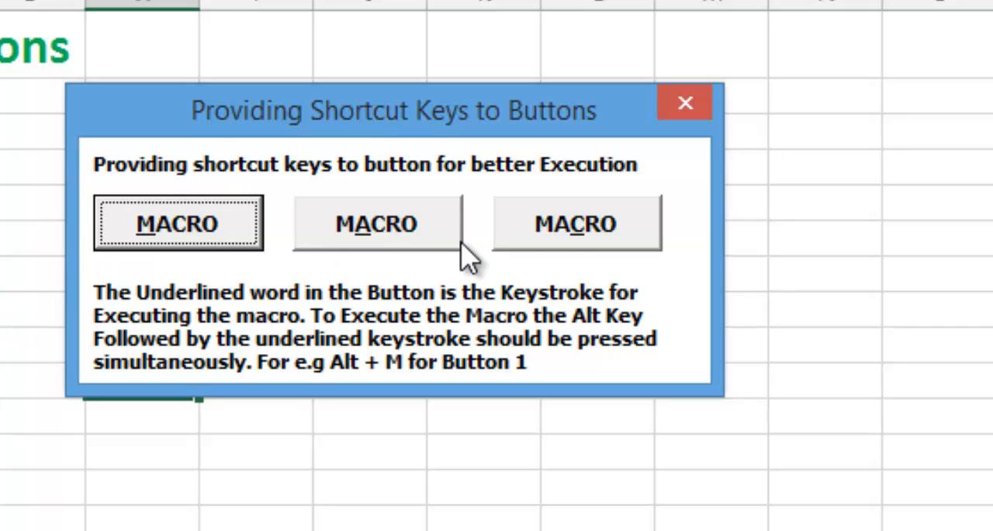
pyautogui.moveTo(410, 196)
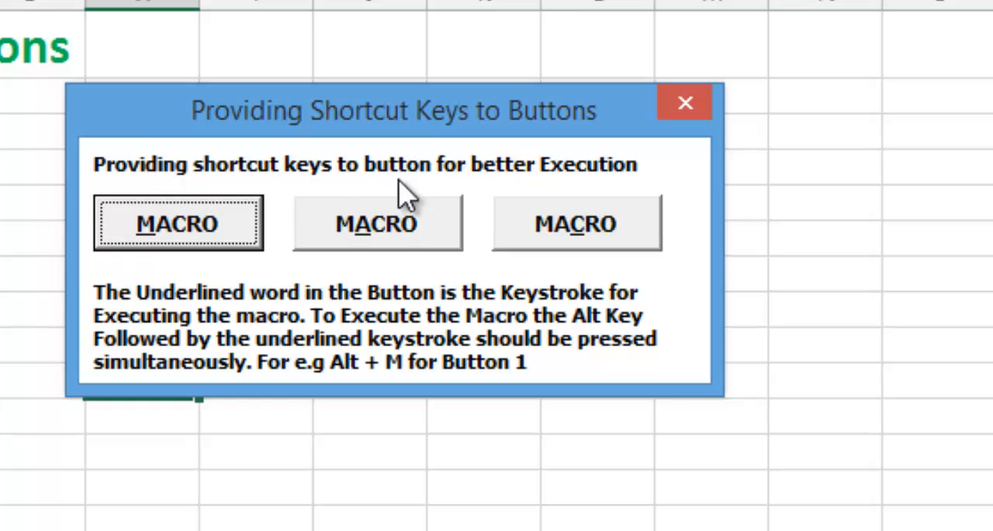
pyautogui.moveTo(209, 217)
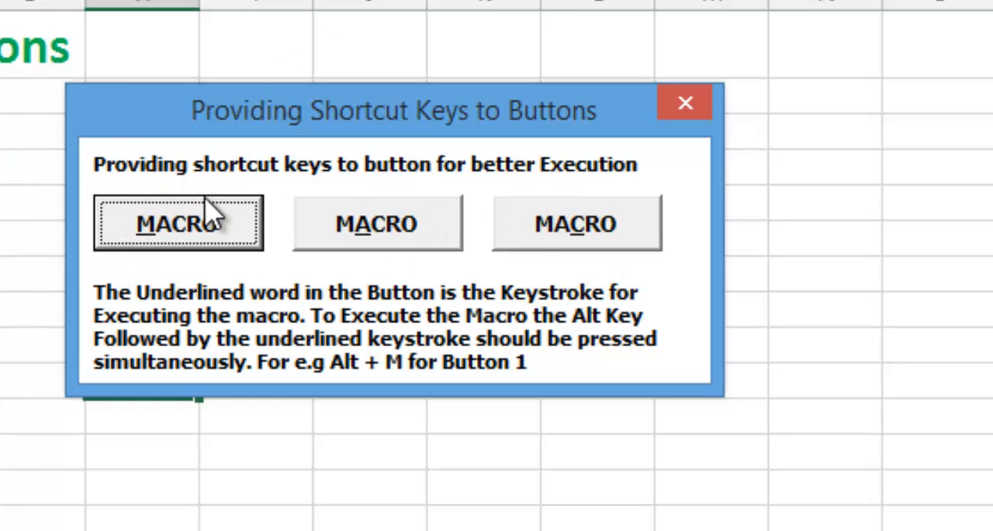
pyautogui.moveTo(183, 217)
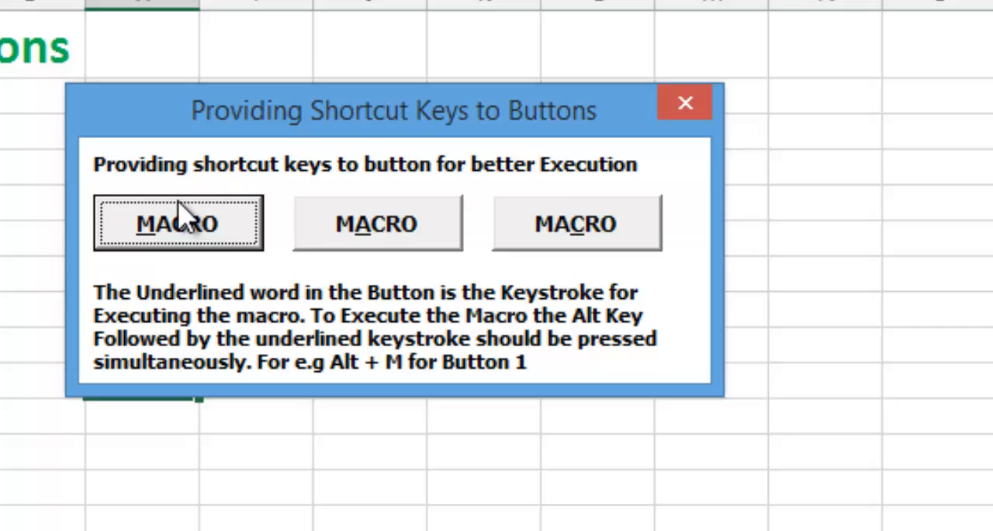
pyautogui.moveTo(172, 271)
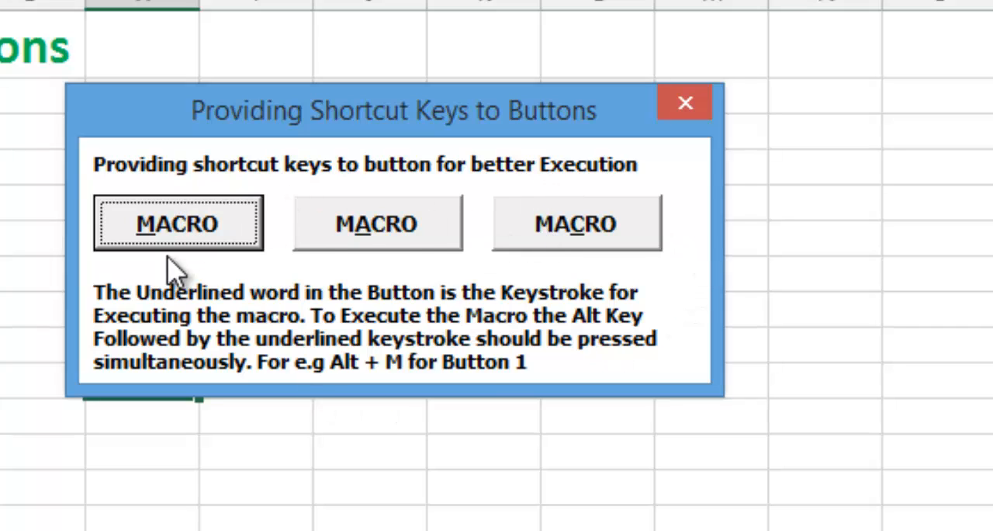
pyautogui.moveTo(577, 267)
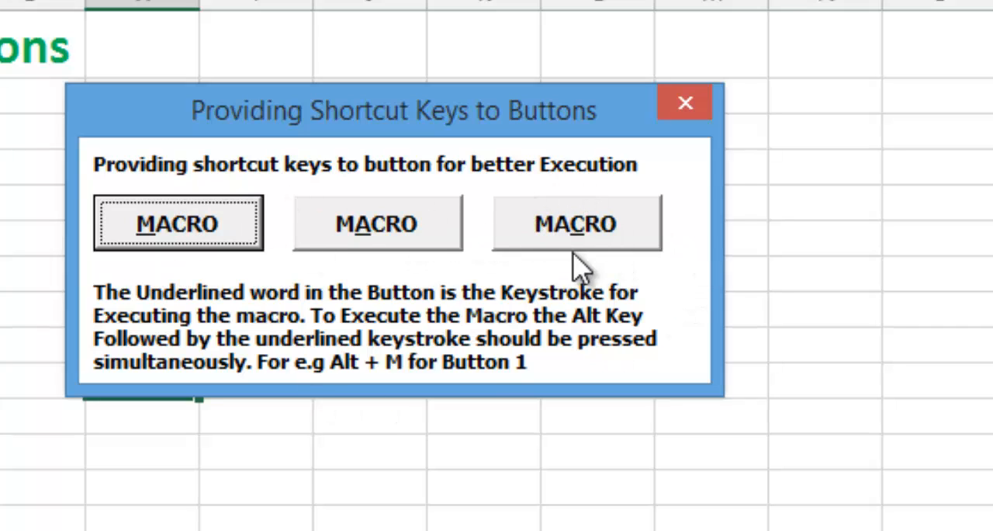
# Fire the third MACRO button, dismiss the macro 3 and macro 1 messages, and try the second button.
pyautogui.click(576, 224)
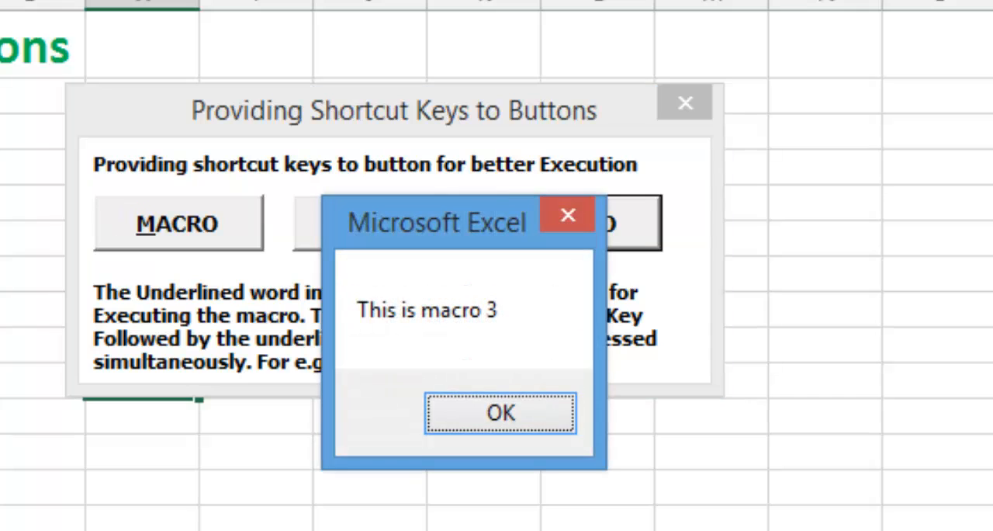
pyautogui.click(500, 413)
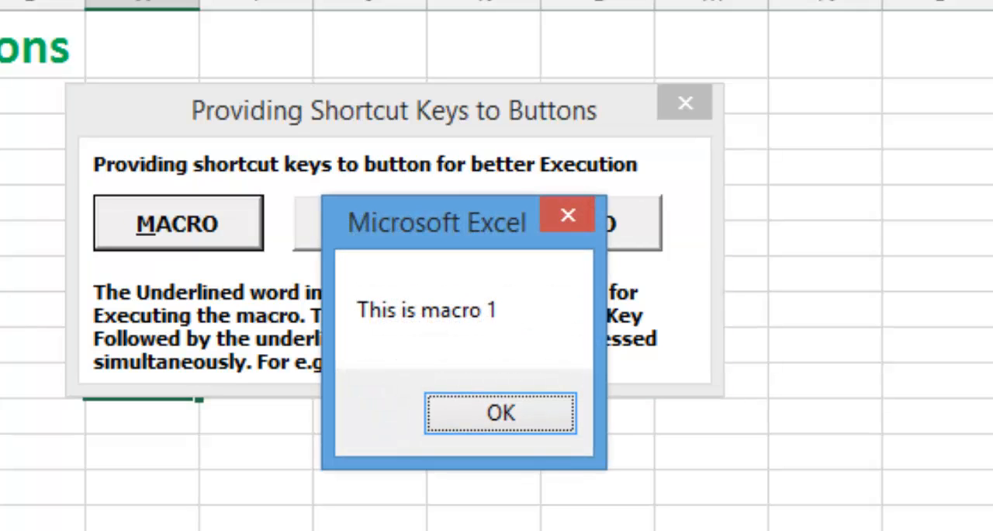
pyautogui.click(499, 412)
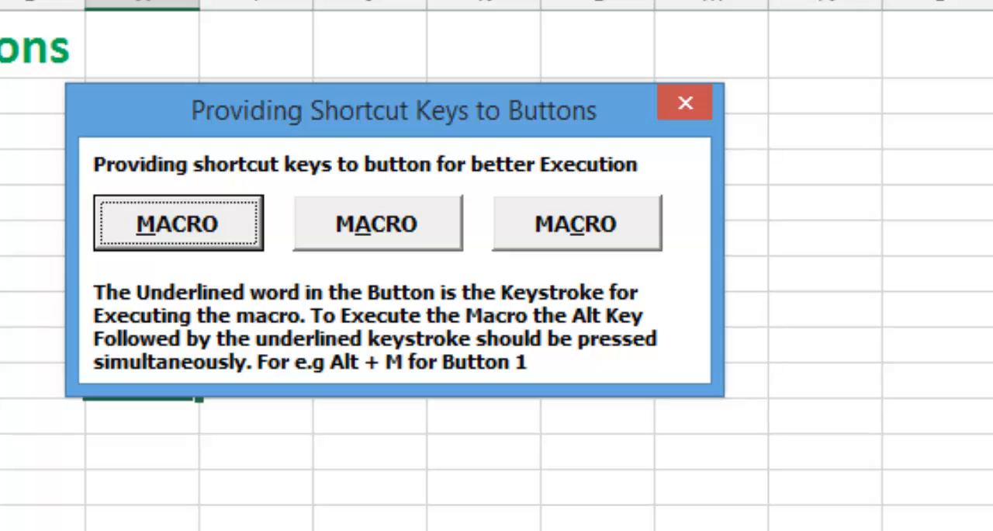
pyautogui.click(375, 224)
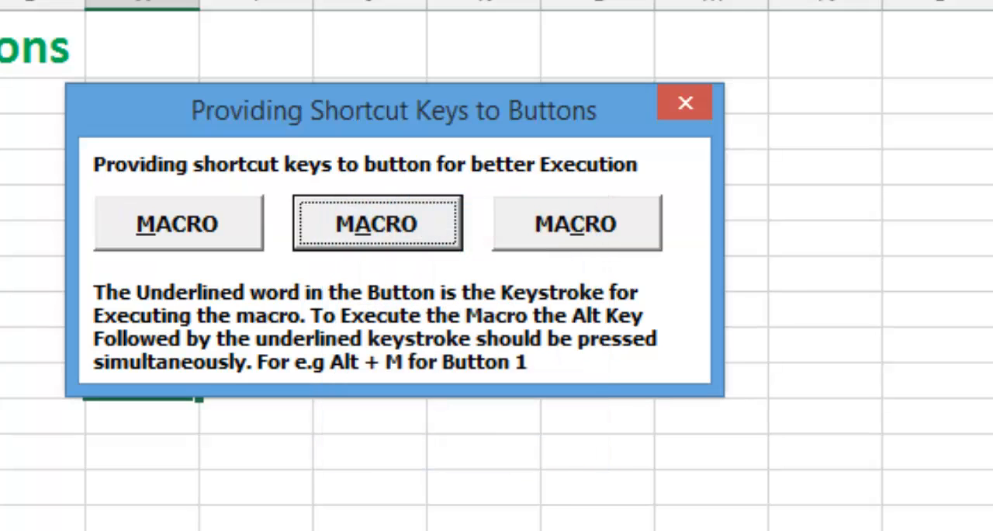
pyautogui.moveTo(701, 112)
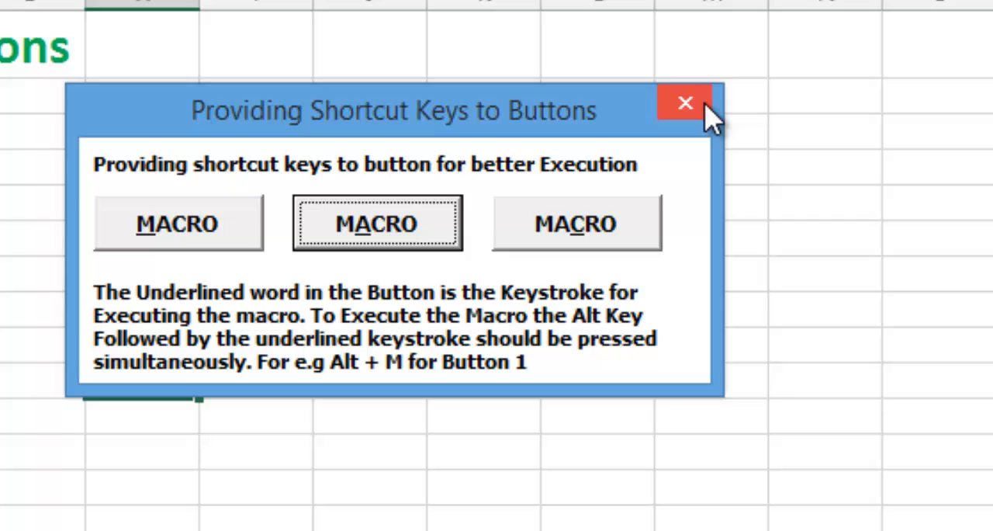
# Close the running form and inspect the second and third MACRO buttons in the designer.
pyautogui.click(684, 102)
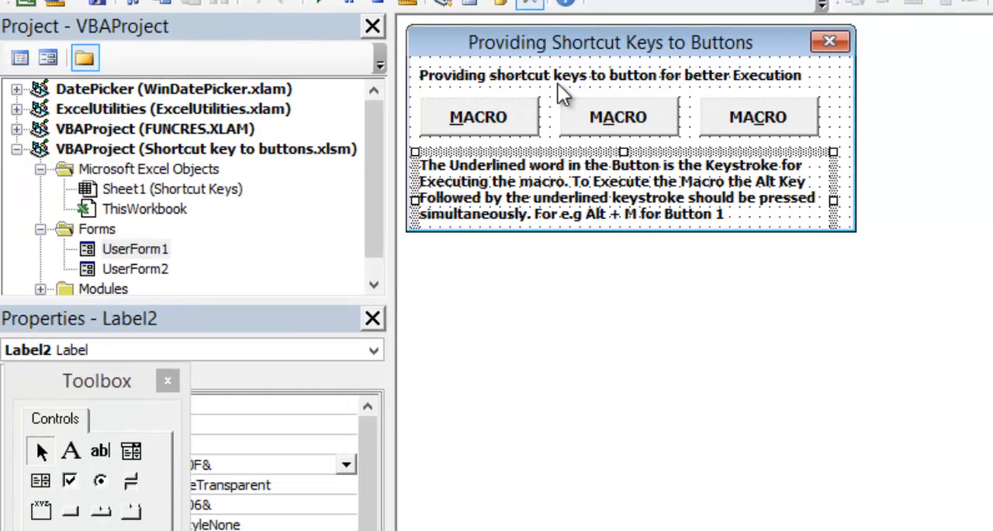
pyautogui.click(618, 117)
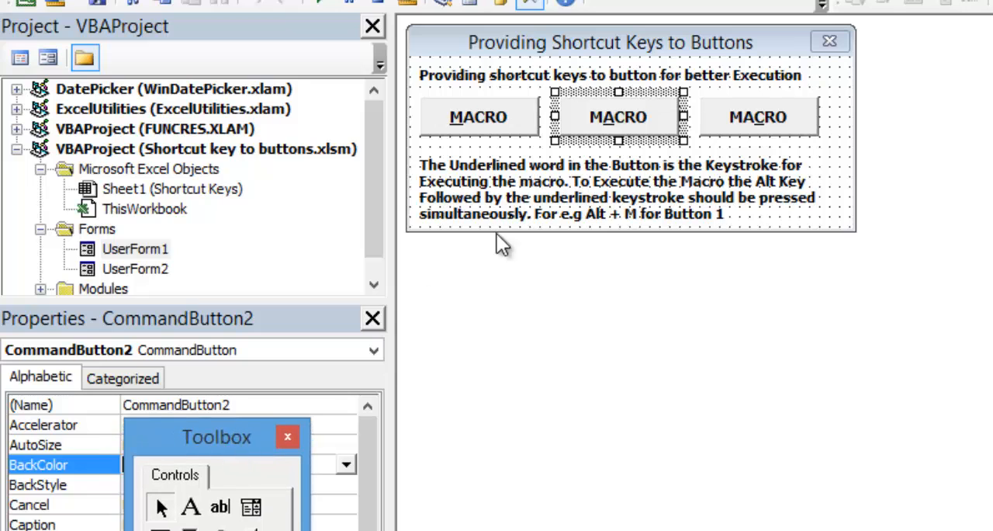
pyautogui.click(757, 116)
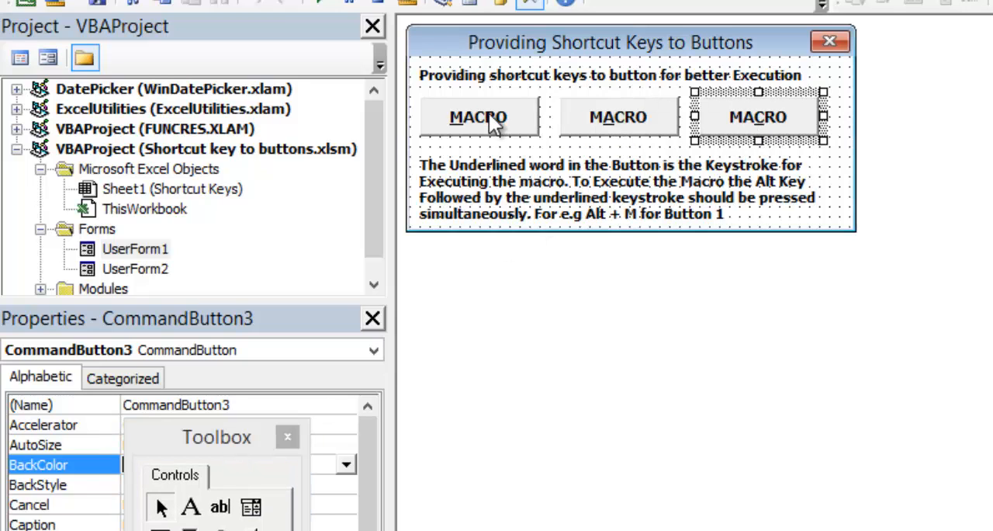
pyautogui.moveTo(526, 283)
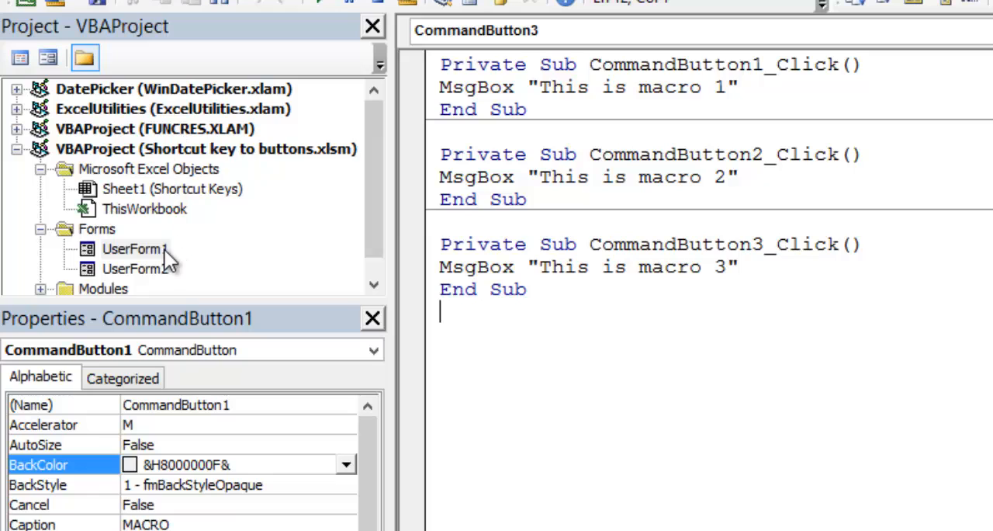
# Change CommandButton1's Accelerator from M to O, then inspect the third button's C accelerator.
pyautogui.doubleClick(135, 248)
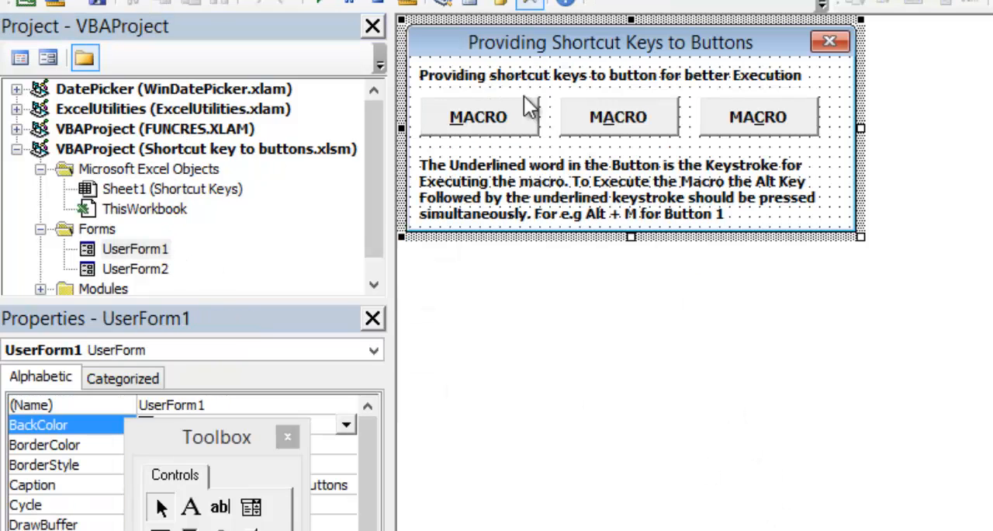
pyautogui.click(609, 75)
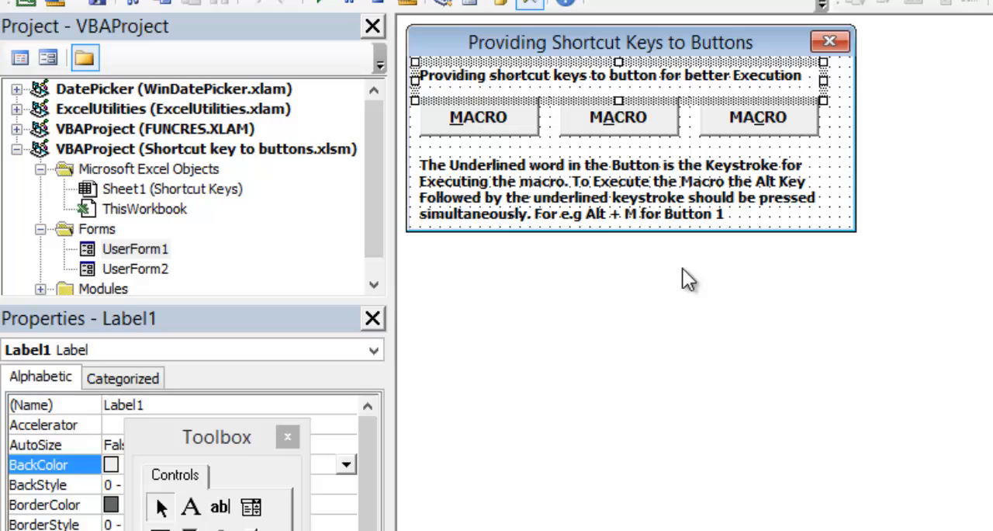
pyautogui.click(478, 117)
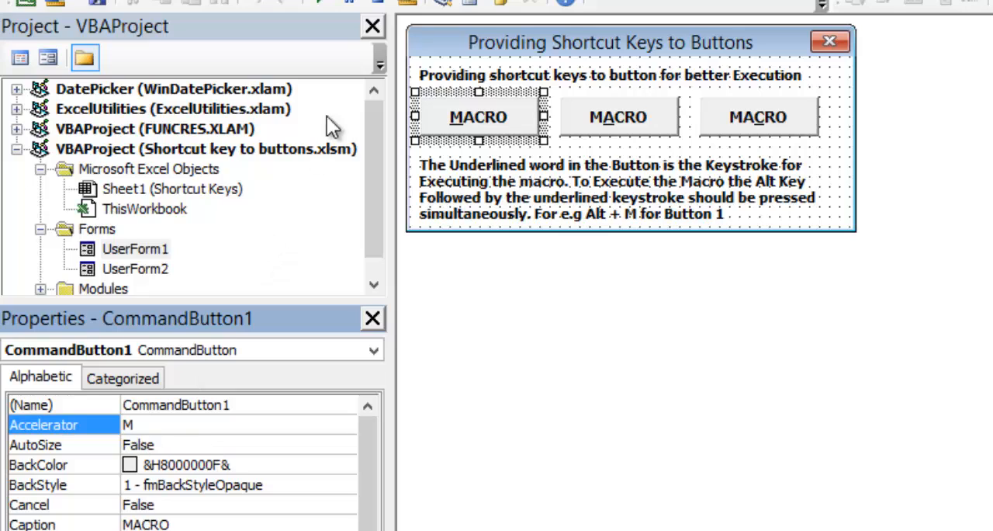
pyautogui.click(147, 425)
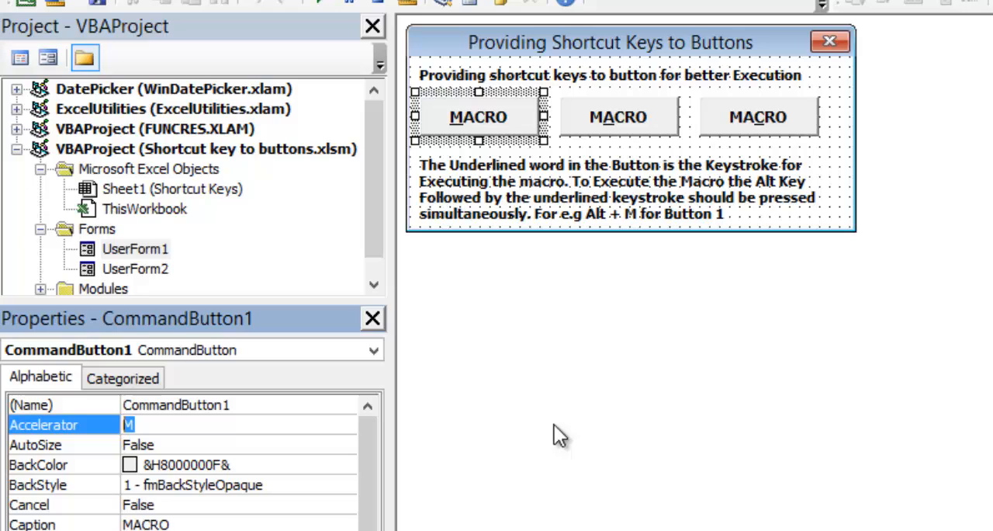
pyautogui.write('O')
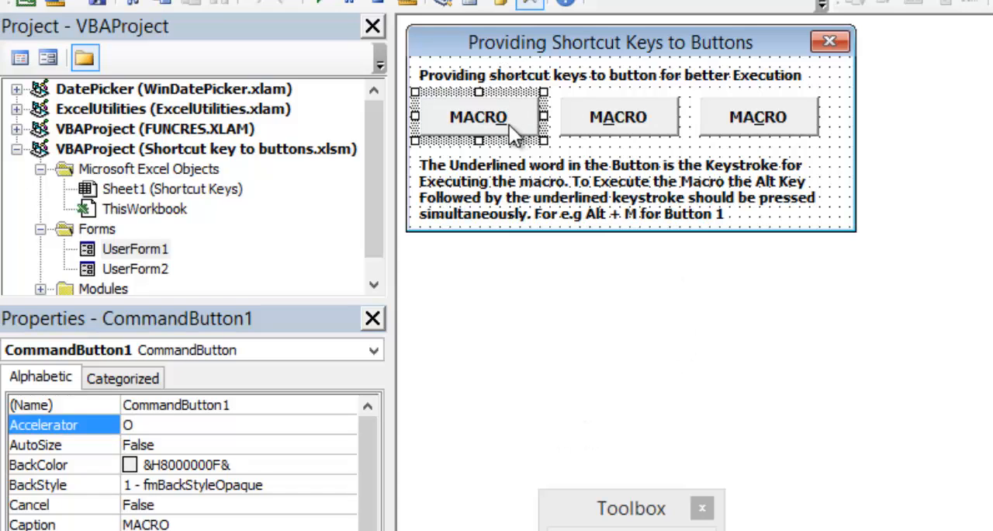
pyautogui.moveTo(450, 347)
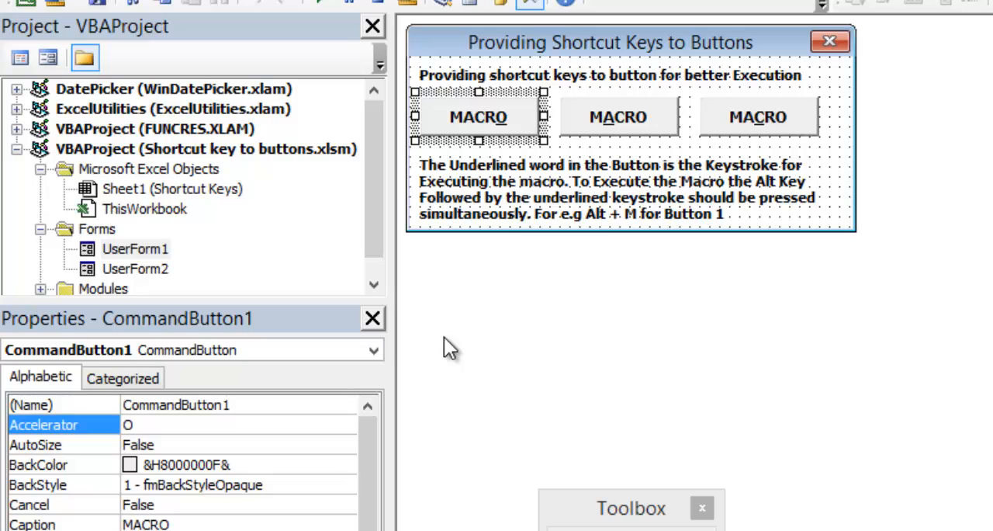
pyautogui.moveTo(318, 396)
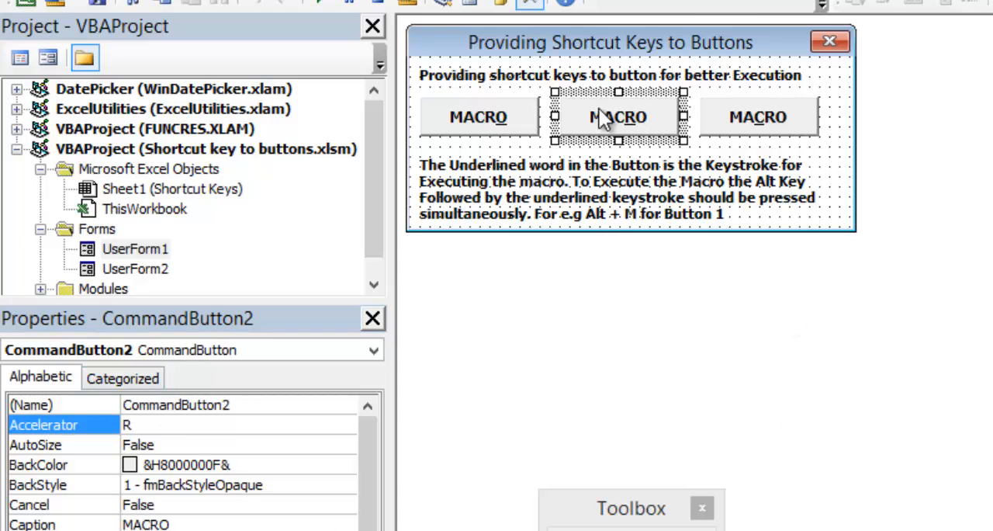
pyautogui.moveTo(801, 112)
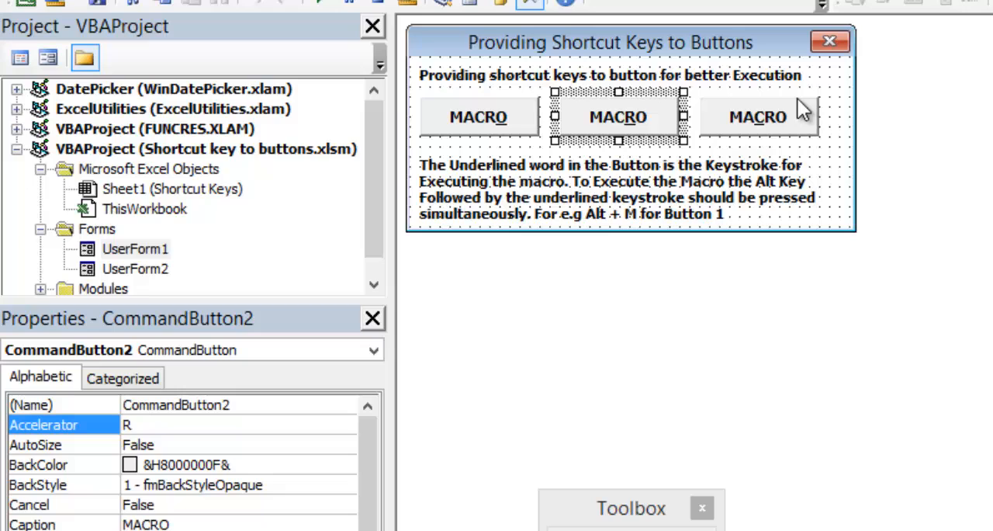
pyautogui.click(757, 118)
pyautogui.write('C')
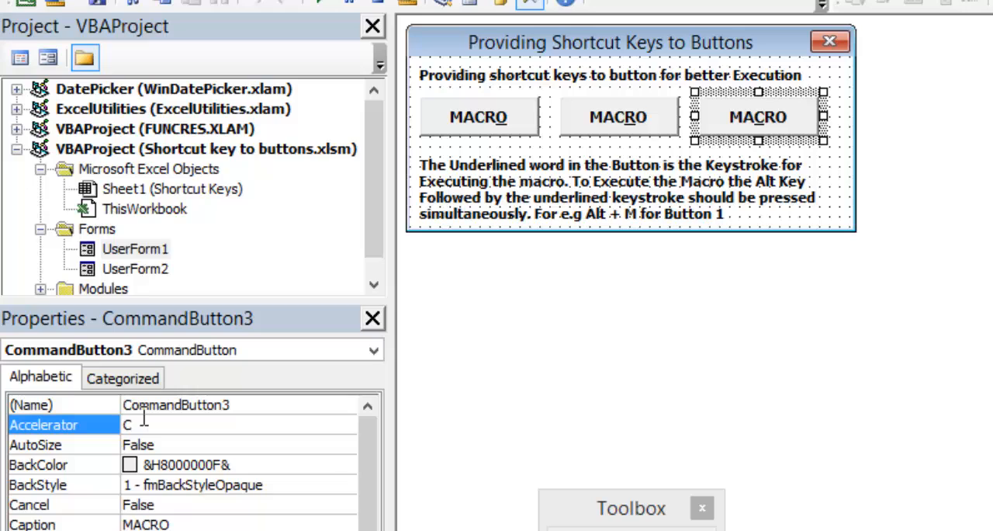
pyautogui.moveTo(143, 434)
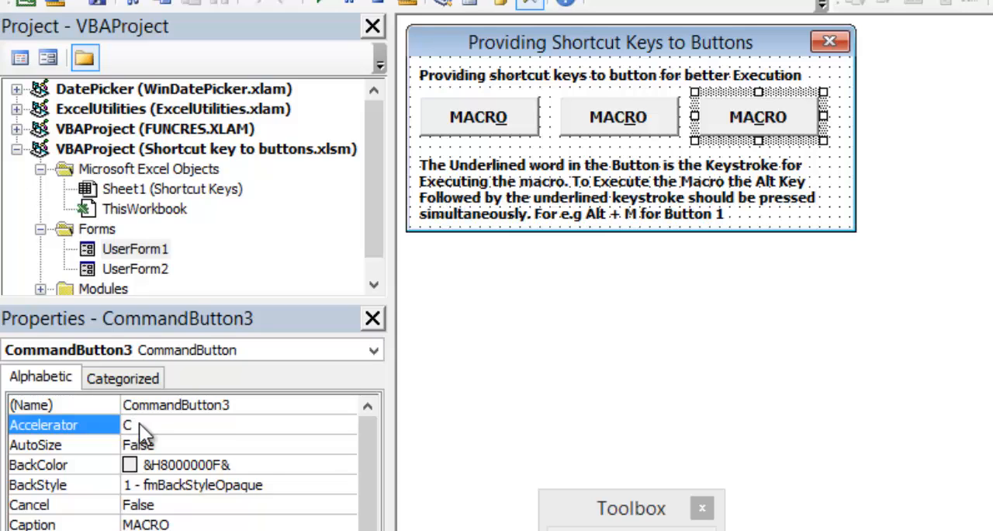
pyautogui.moveTo(737, 184)
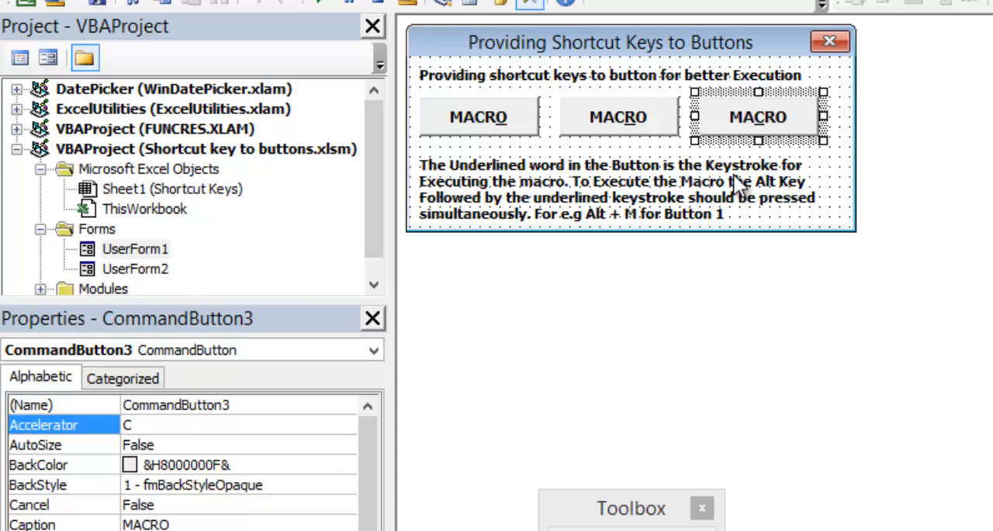
pyautogui.moveTo(504, 185)
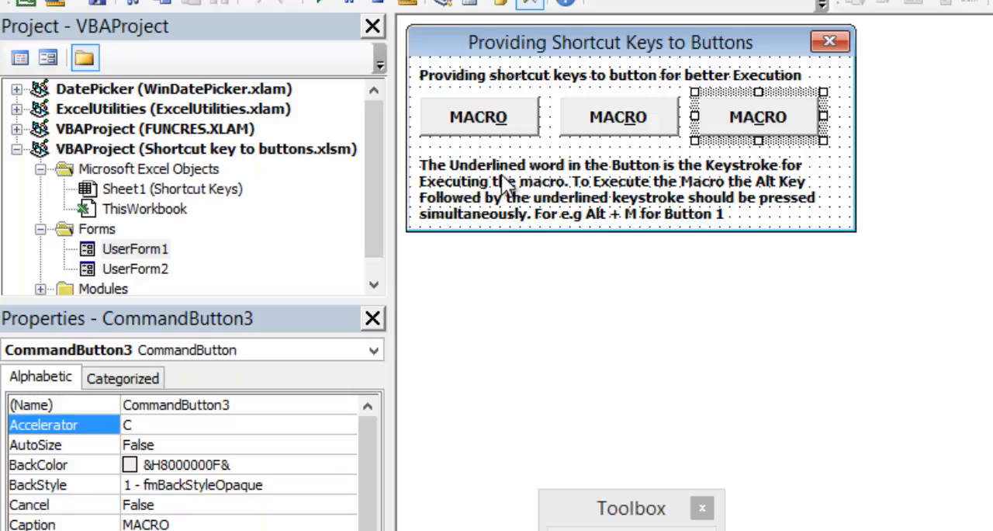
pyautogui.moveTo(752, 199)
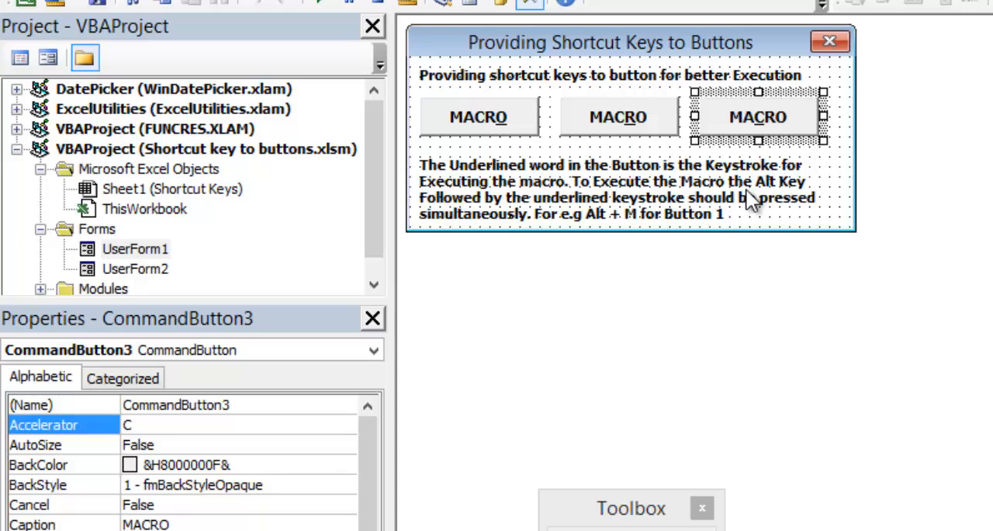
pyautogui.moveTo(649, 236)
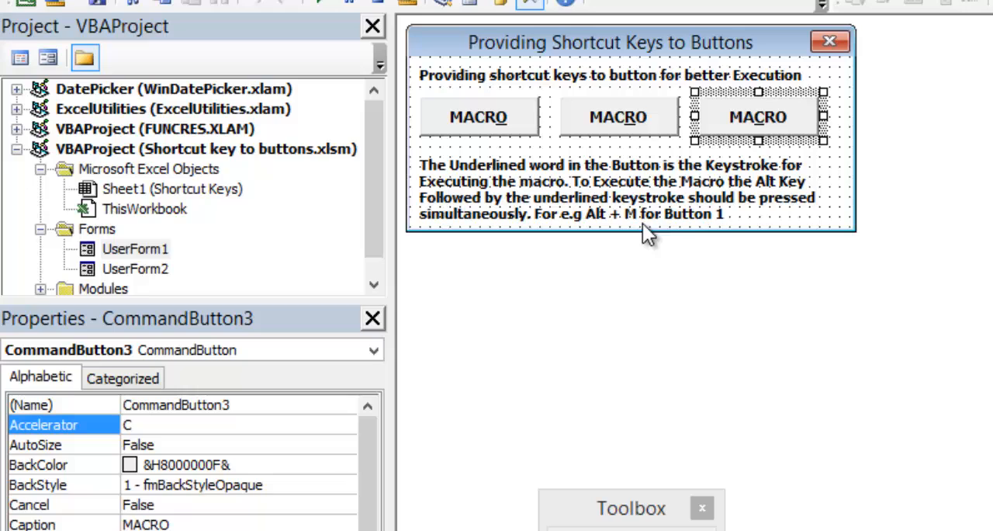
pyautogui.moveTo(556, 236)
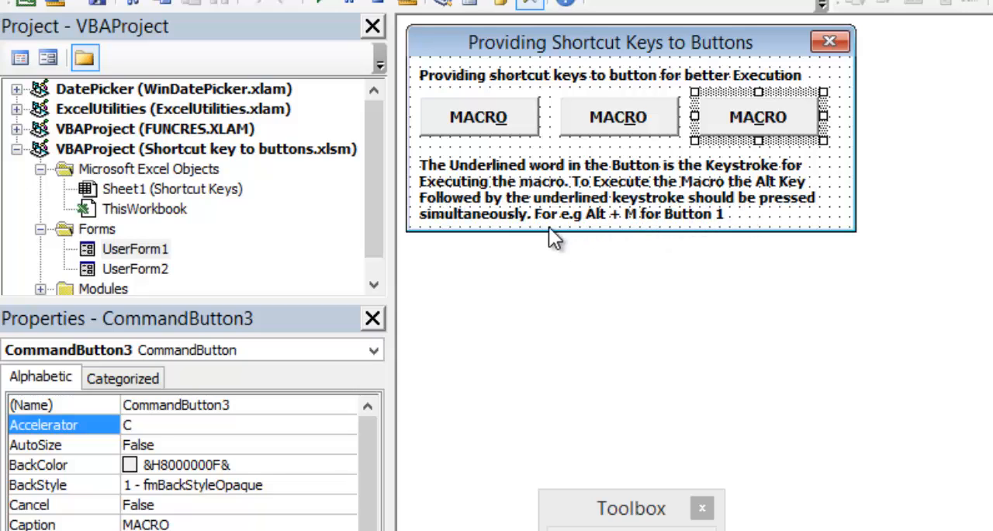
pyautogui.moveTo(643, 271)
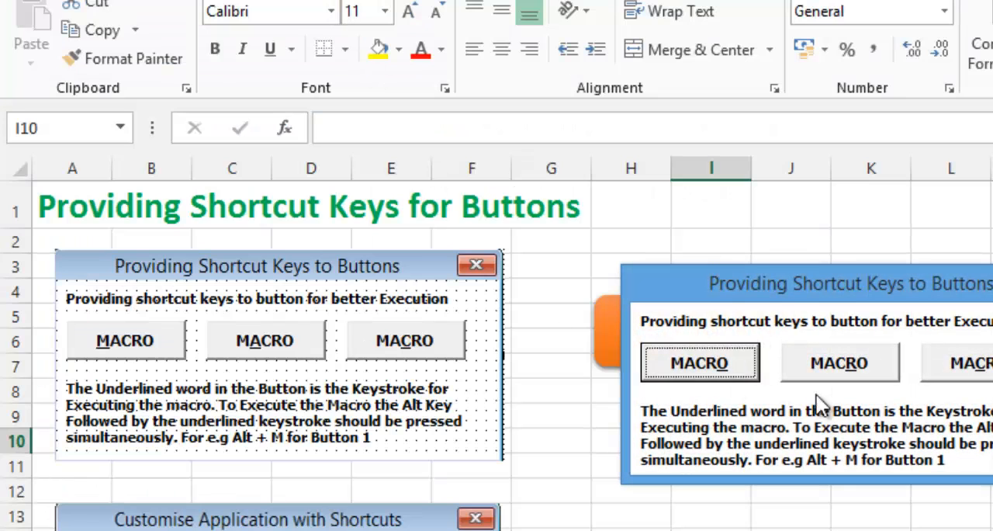
pyautogui.moveTo(820, 407)
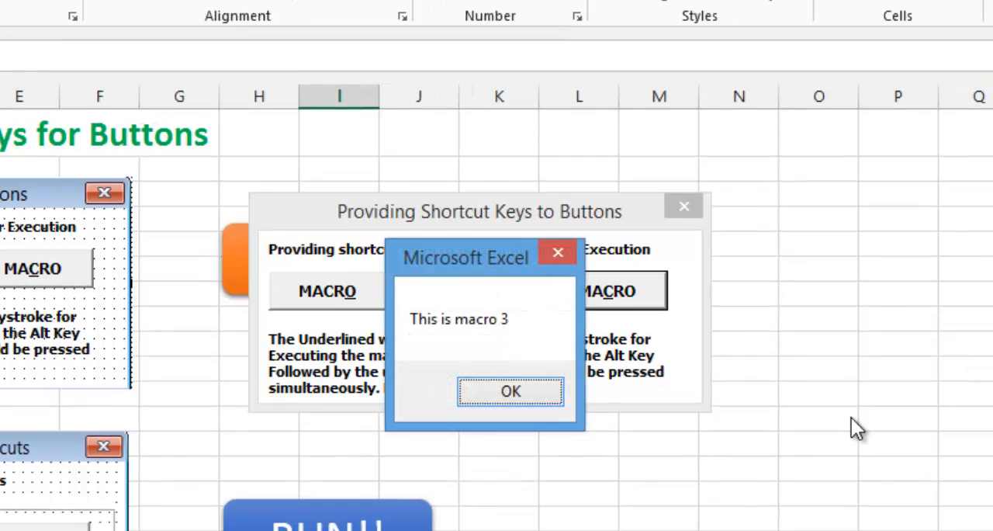
# Dismiss the macro 3 message, fire the second button and dismiss its macro 2 message.
pyautogui.click(511, 391)
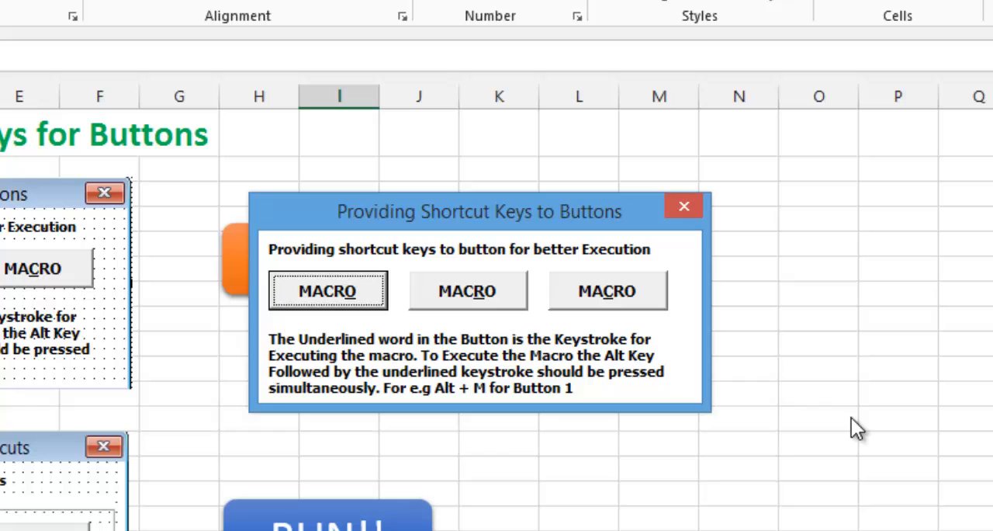
pyautogui.click(467, 290)
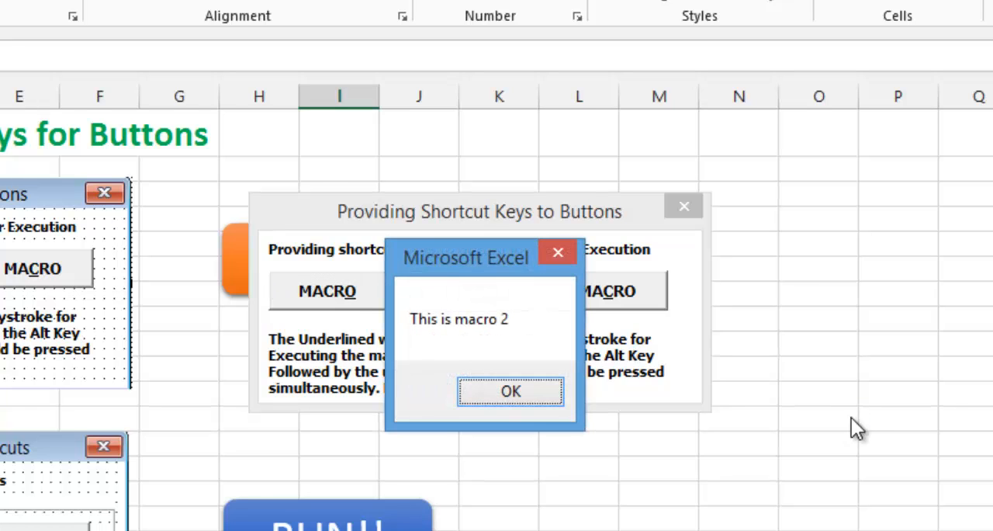
pyautogui.click(509, 391)
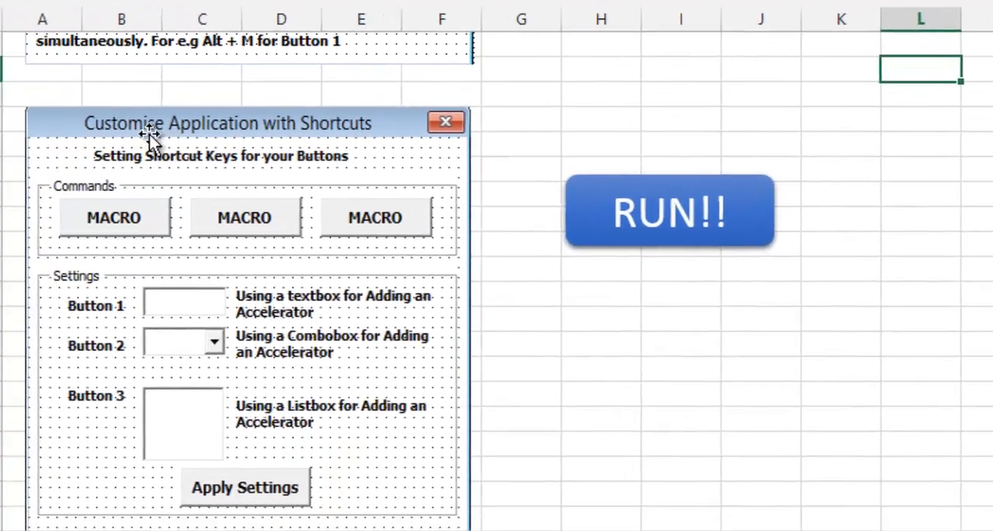
# Scroll down to the Customise Application with Shortcuts form design.
pyautogui.scroll(-3)
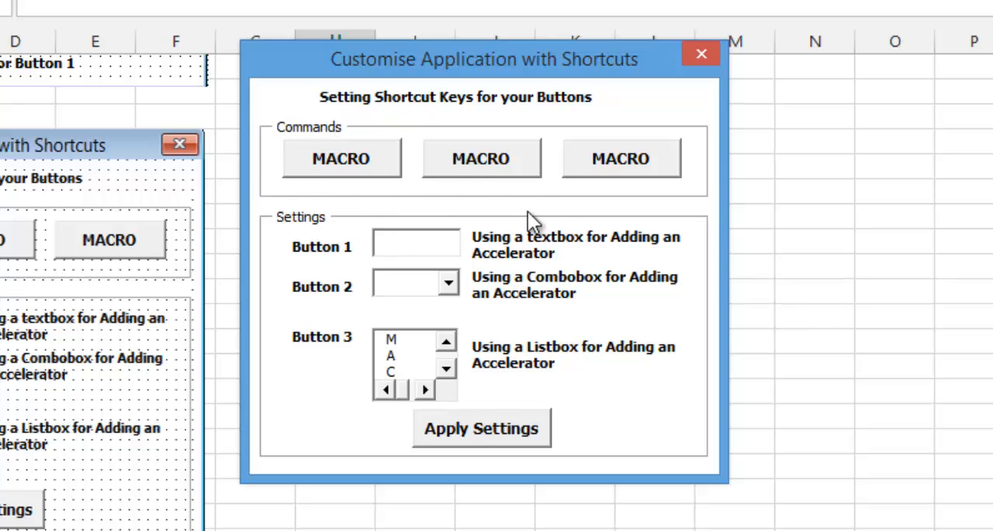
pyautogui.moveTo(593, 194)
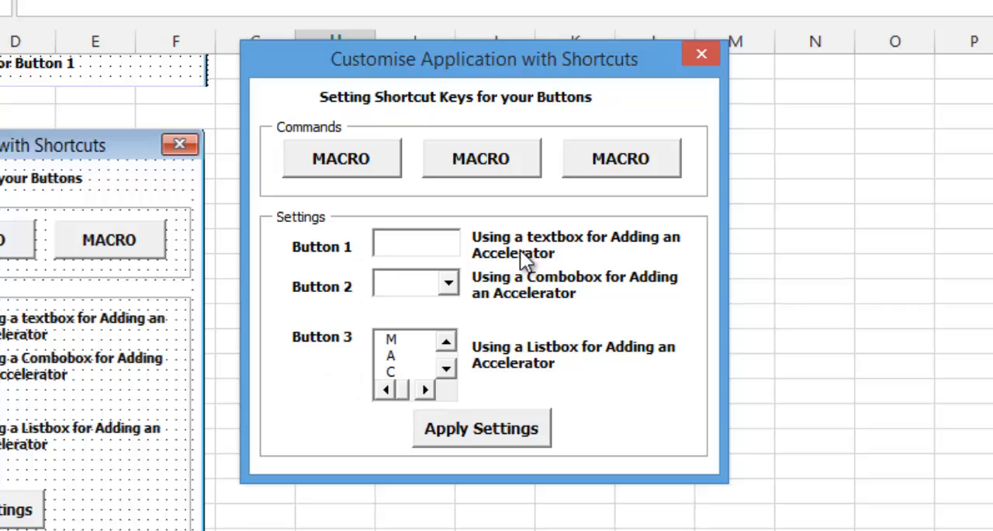
pyautogui.moveTo(396, 342)
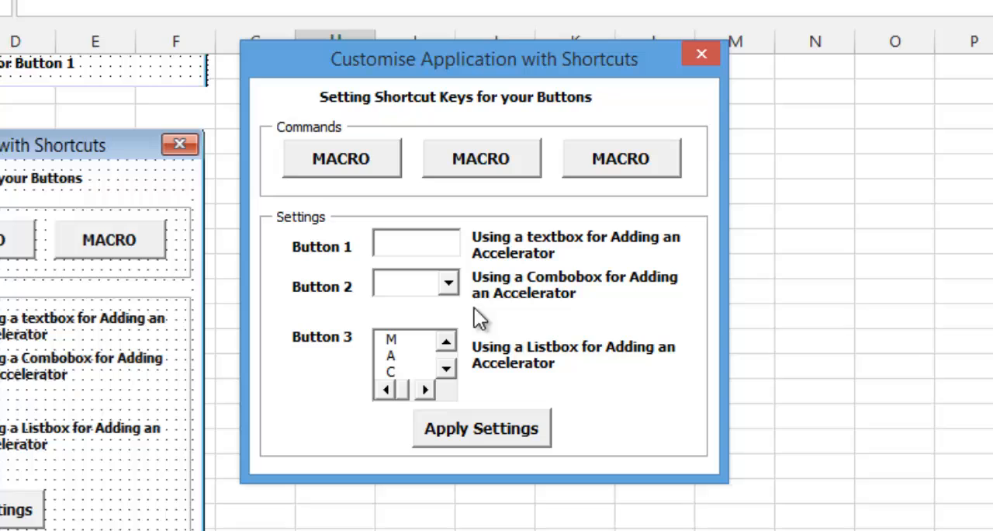
# Enter M as Button 1's accelerator letter and pick Button 2's letter from the combobox.
pyautogui.click(416, 242)
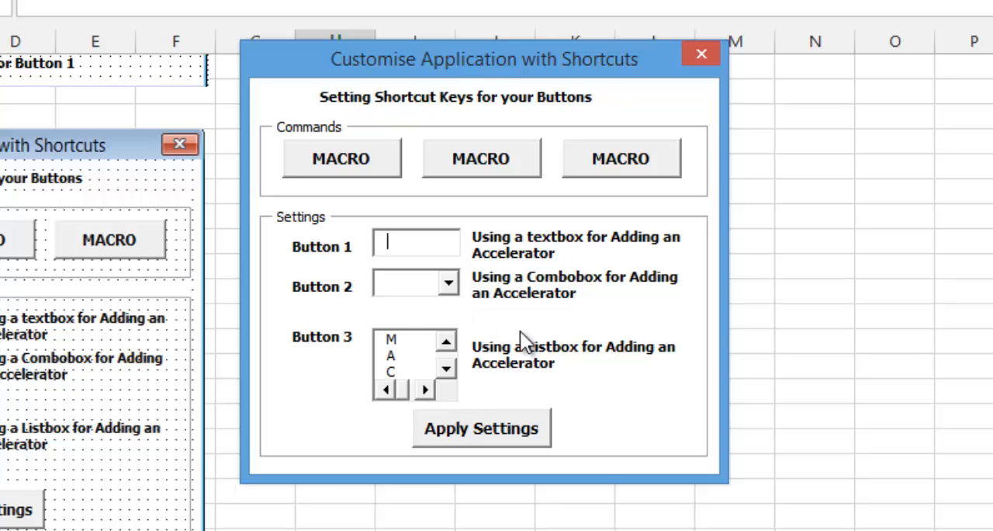
pyautogui.moveTo(463, 283)
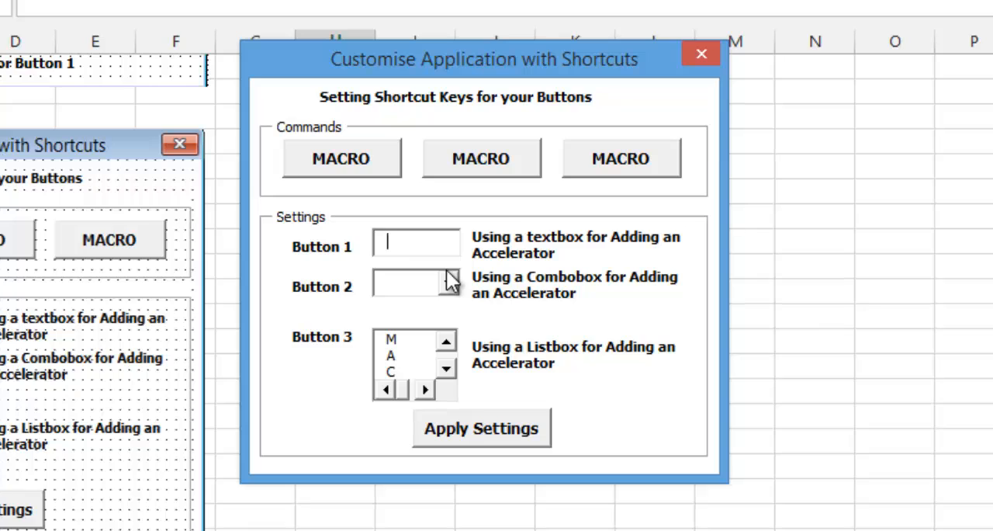
pyautogui.moveTo(447, 226)
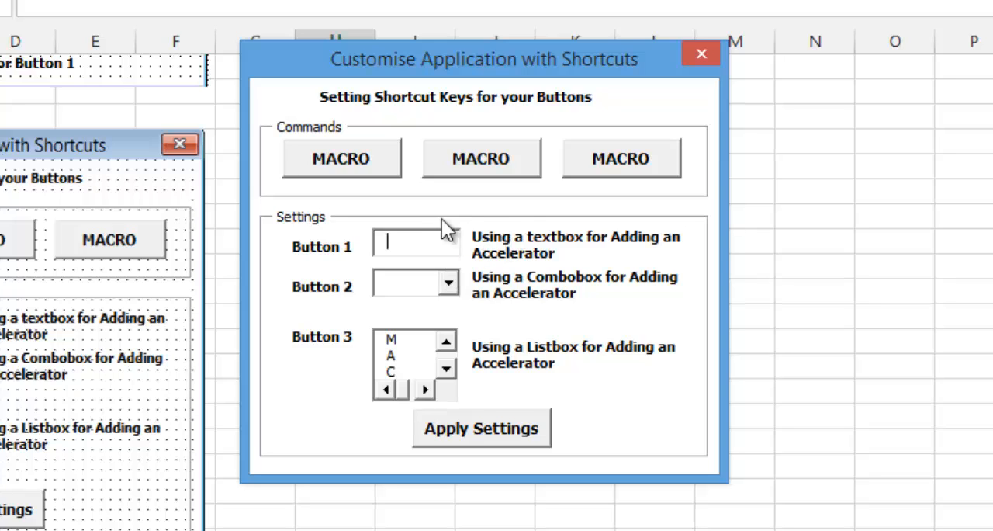
pyautogui.click(447, 282)
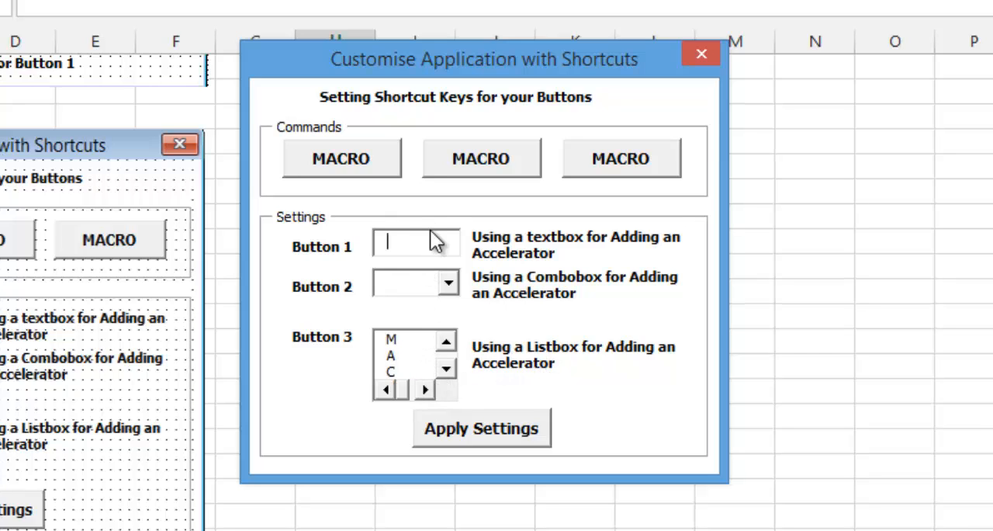
pyautogui.write('M')
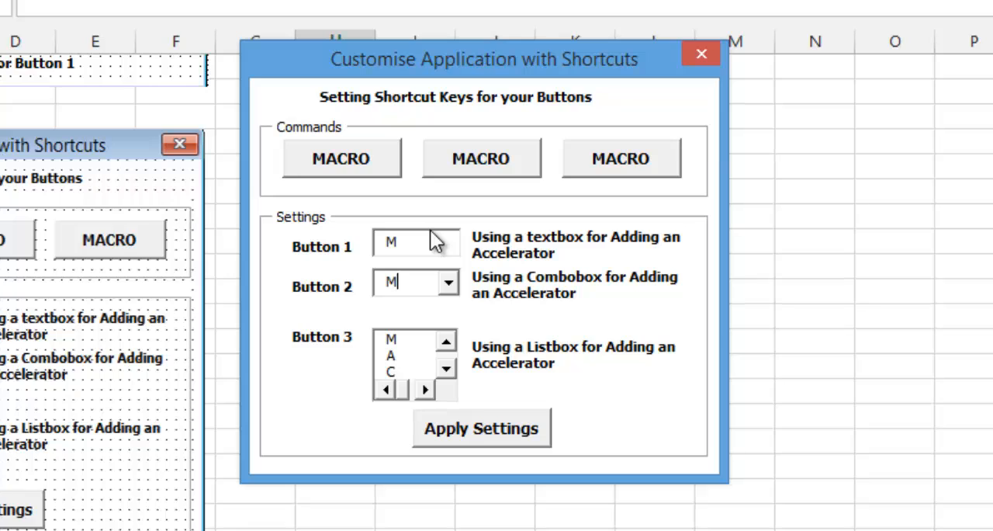
pyautogui.click(391, 371)
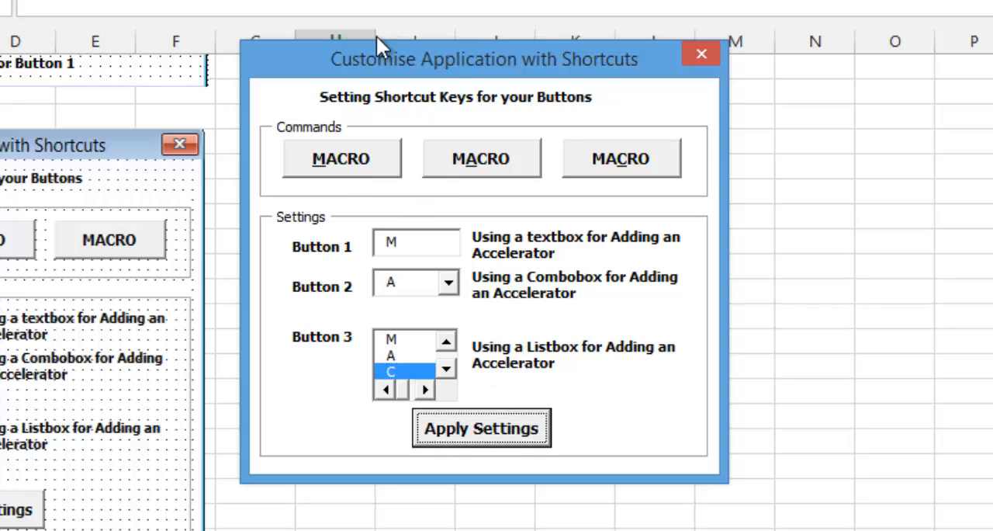
pyautogui.moveTo(592, 240)
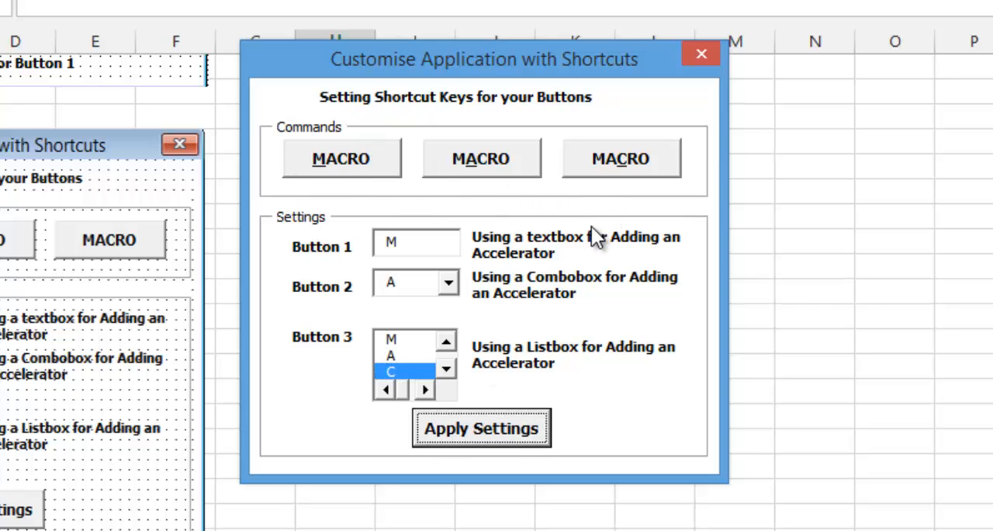
pyautogui.moveTo(612, 293)
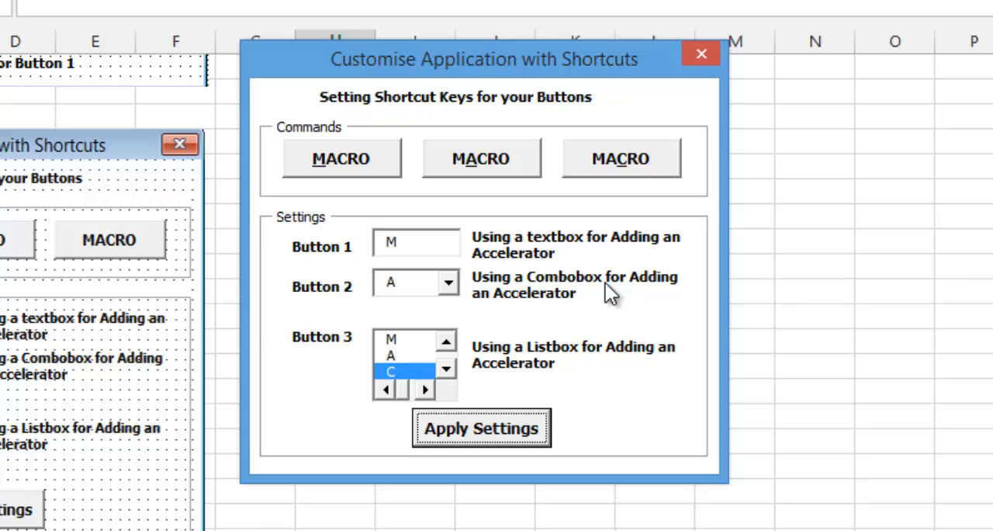
# Test the second and third MACRO buttons, dismissing the macro 2 message, then close the form.
pyautogui.click(481, 159)
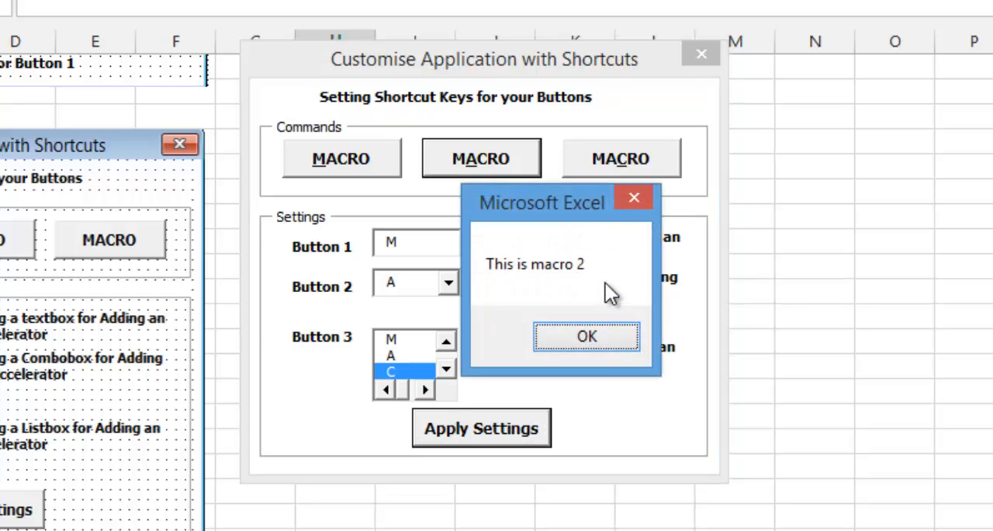
pyautogui.click(587, 336)
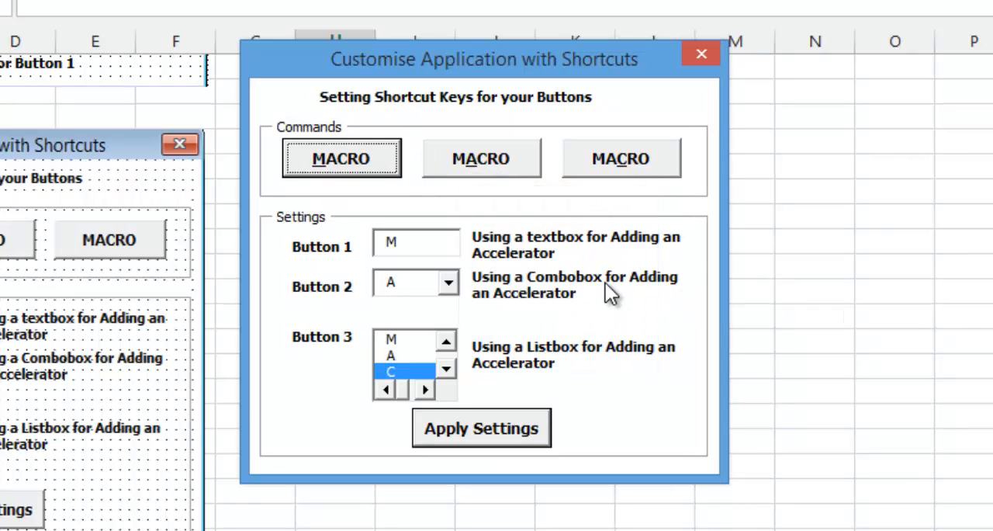
pyautogui.click(620, 158)
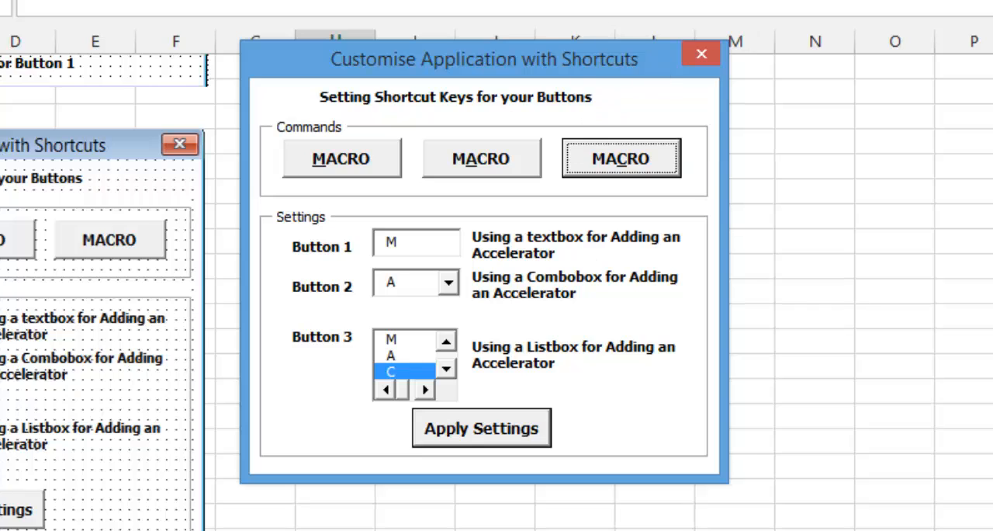
pyautogui.moveTo(690, 366)
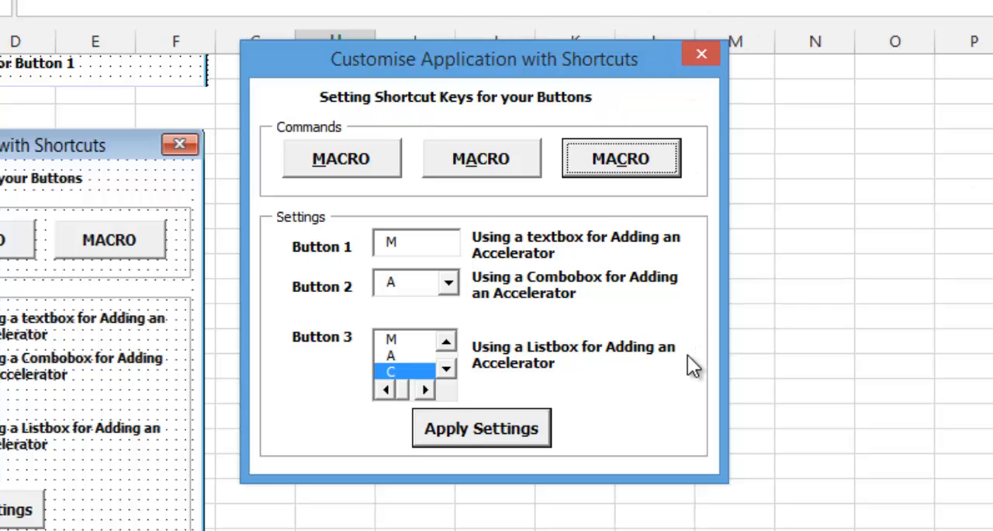
pyautogui.moveTo(553, 84)
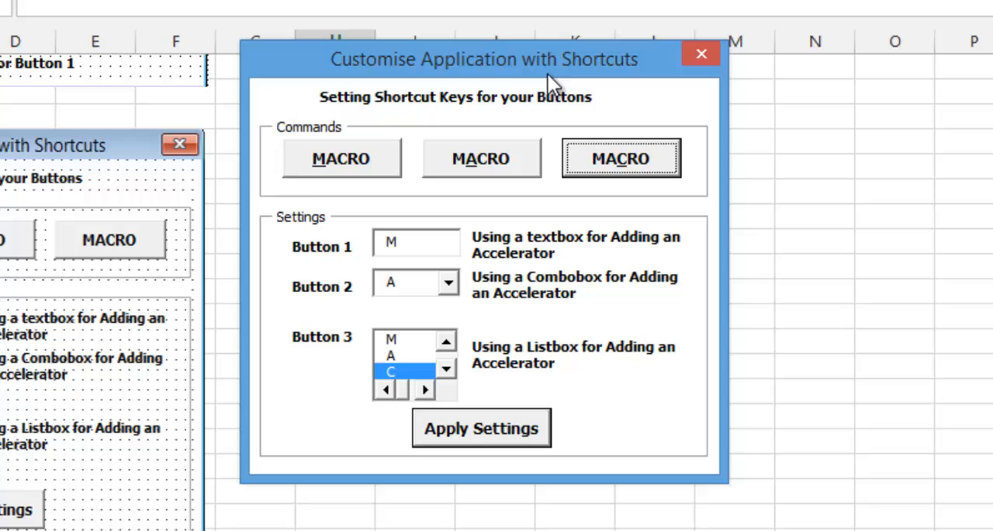
pyautogui.moveTo(556, 166)
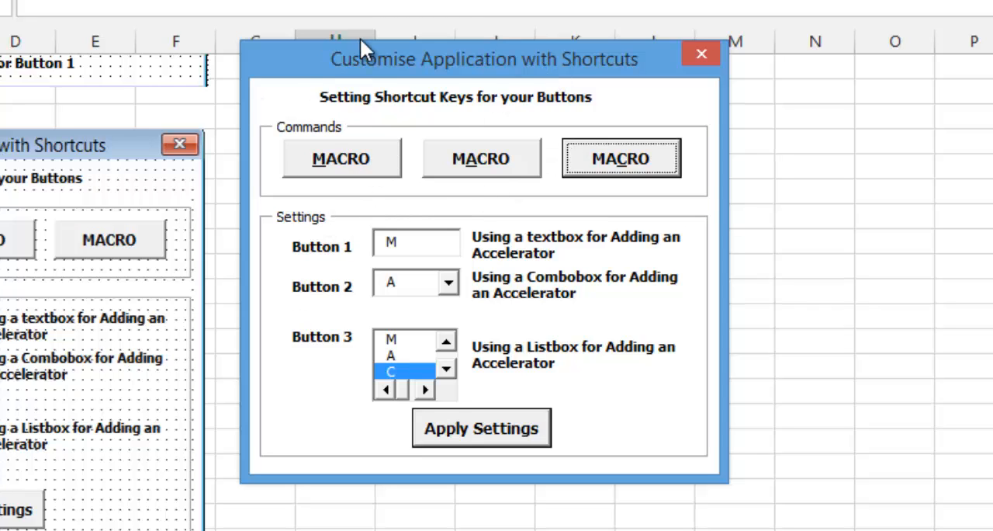
pyautogui.moveTo(546, 286)
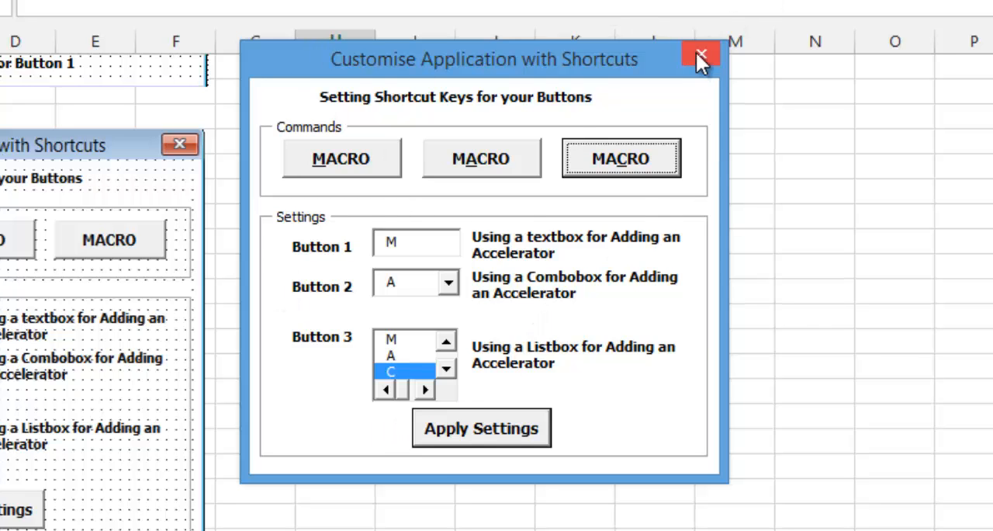
pyautogui.click(699, 56)
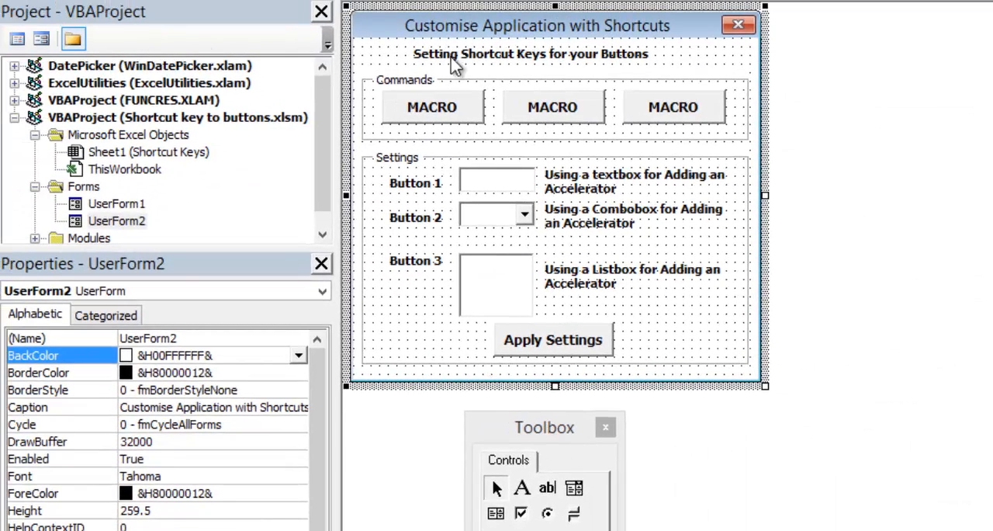
pyautogui.click(431, 107)
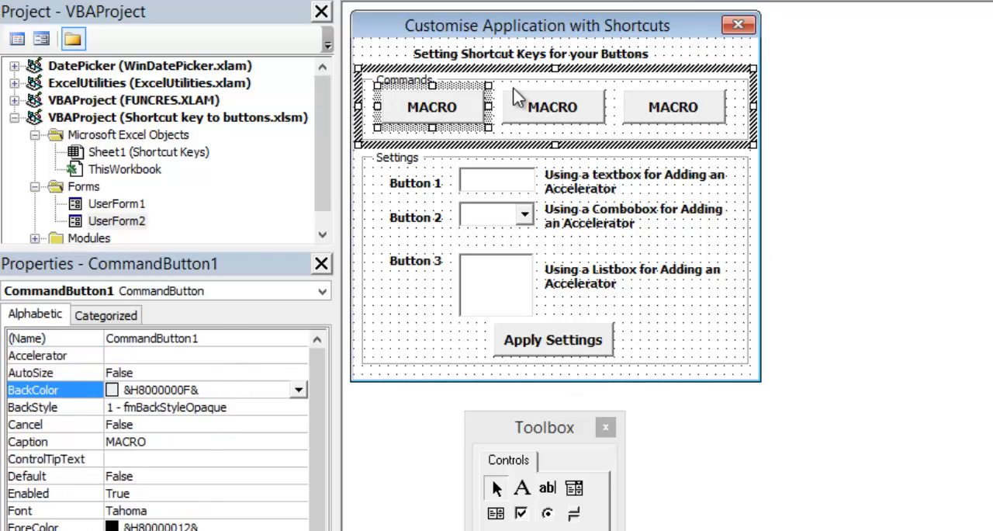
pyautogui.click(403, 81)
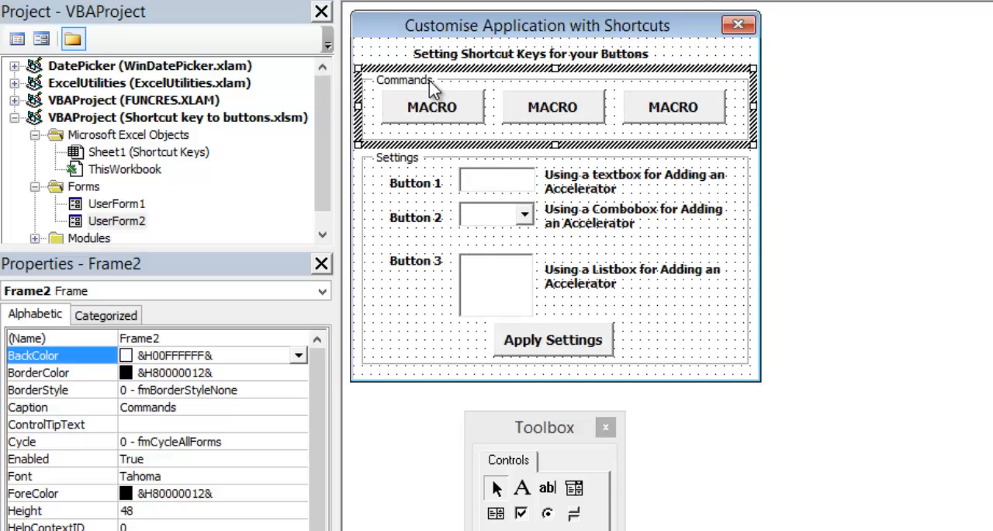
pyautogui.click(432, 108)
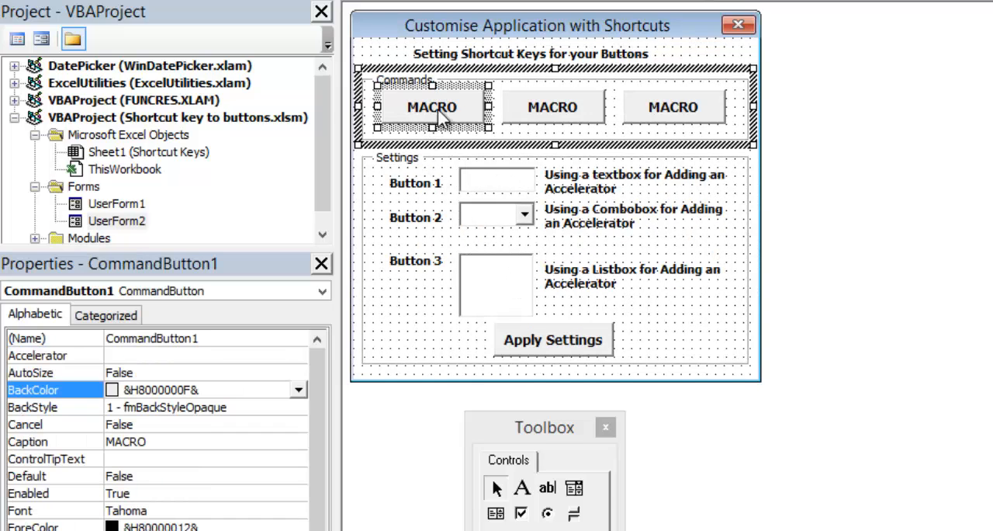
# Show the code behind the first MACRO button and highlight the three macro message handlers.
pyautogui.doubleClick(431, 106)
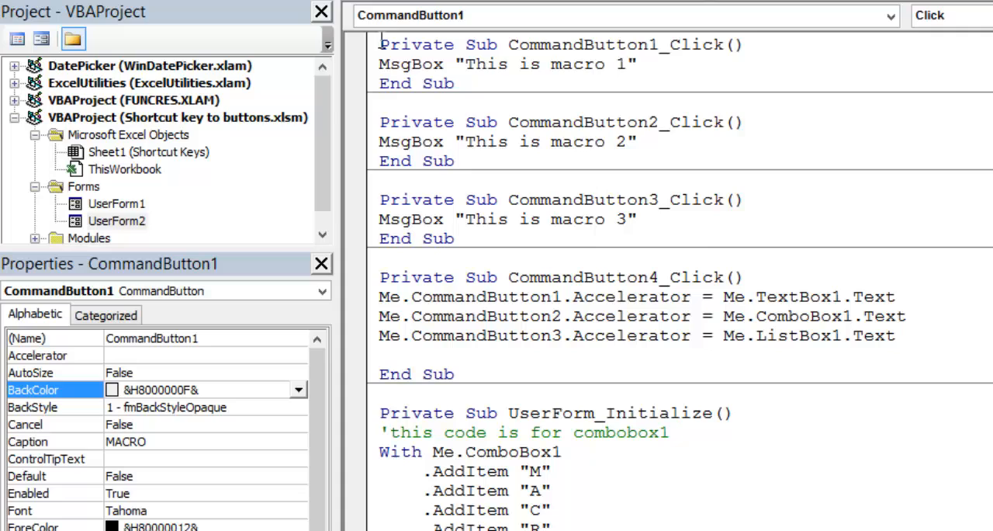
pyautogui.moveTo(381, 44); pyautogui.dragTo(456, 239)
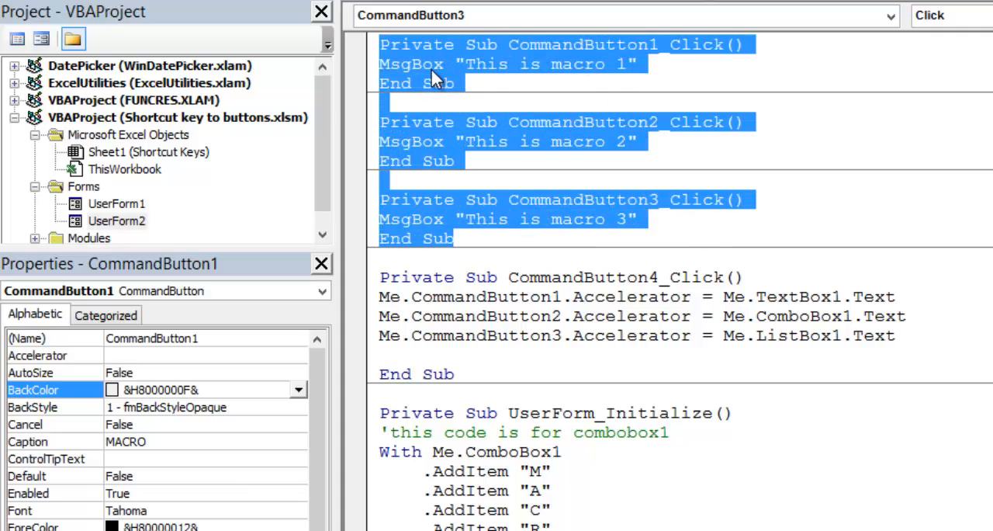
pyautogui.moveTo(419, 122)
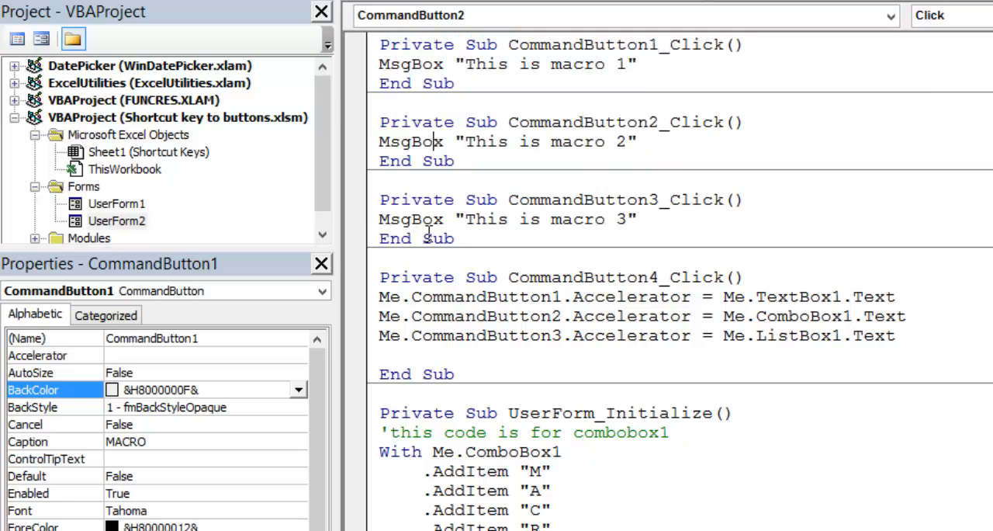
pyautogui.doubleClick(117, 221)
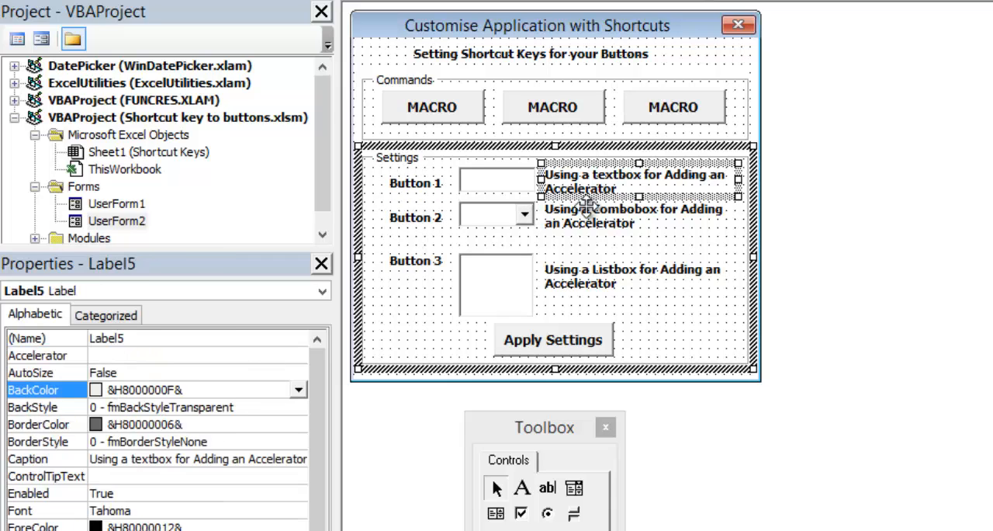
# Select TextBox1 and ListBox1 in the designer, then show the Apply Settings button's code.
pyautogui.click(577, 291)
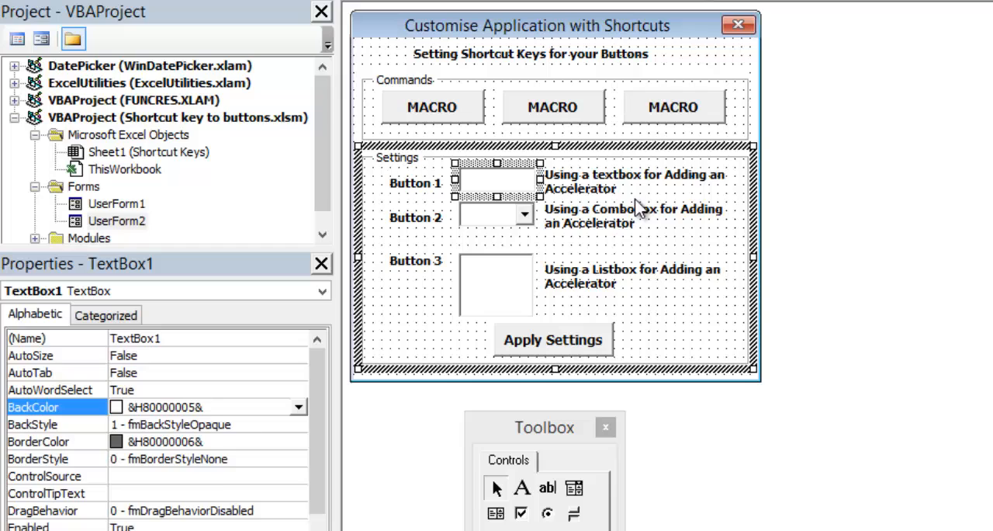
pyautogui.click(495, 285)
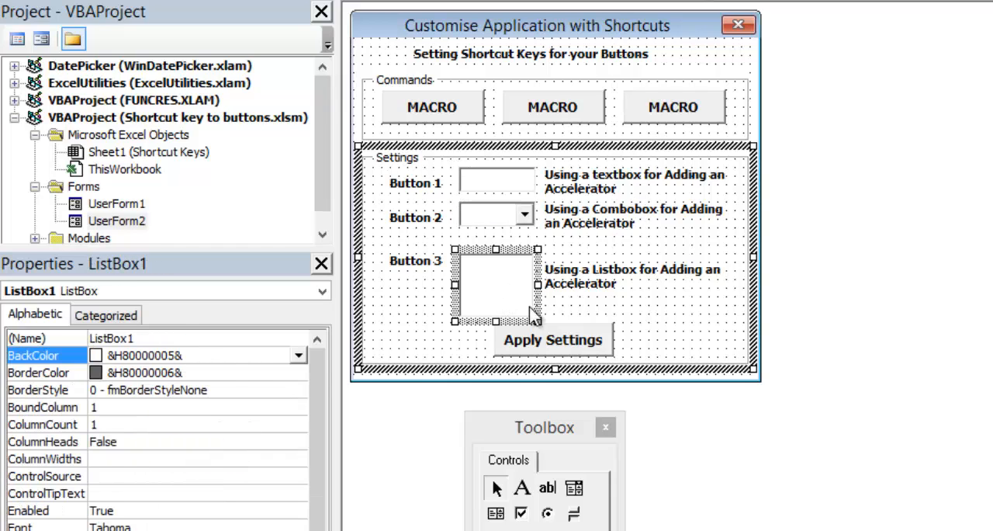
pyautogui.moveTo(614, 285)
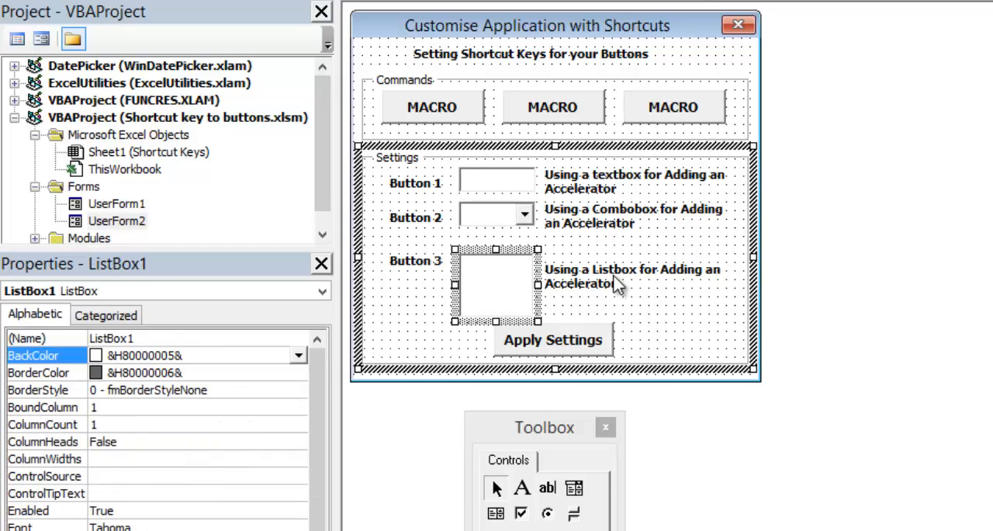
pyautogui.moveTo(431, 261)
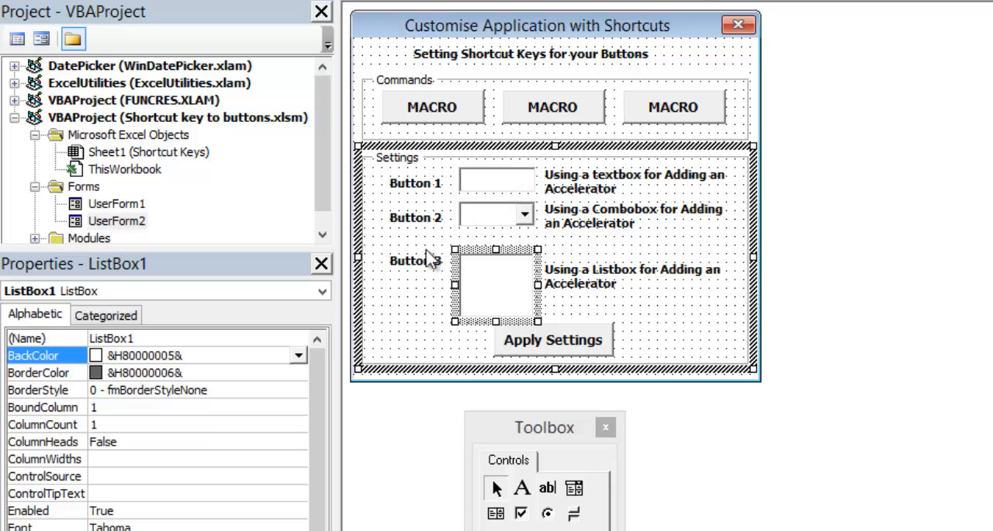
pyautogui.click(553, 340)
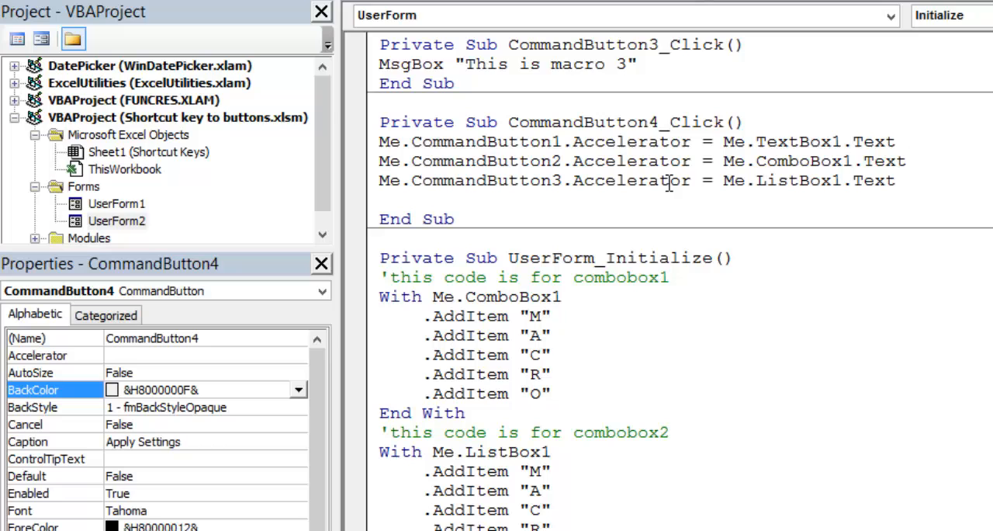
pyautogui.moveTo(660, 376)
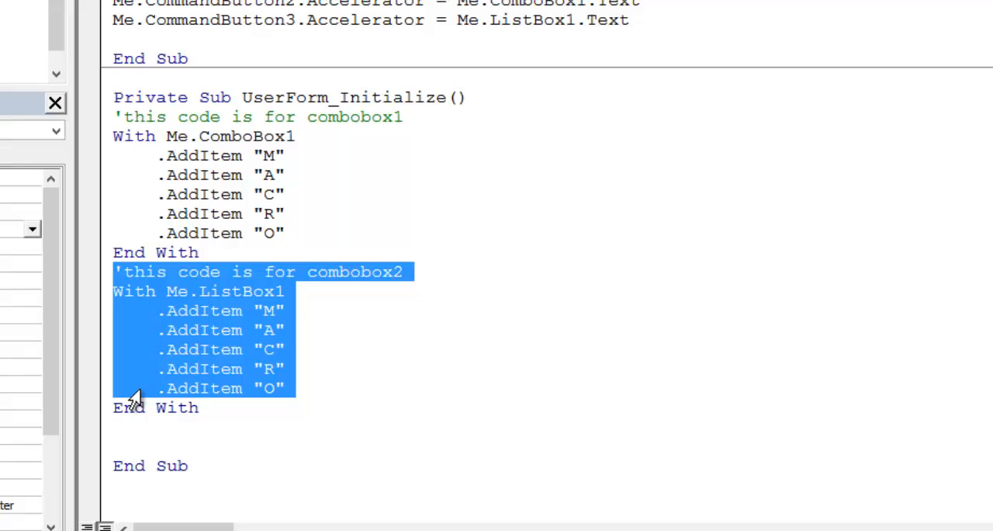
# Review the UserForm_Initialize AddItem lines that fill ComboBox1 and ListBox1 with M, A, C, R, O.
pyautogui.click(115, 96)
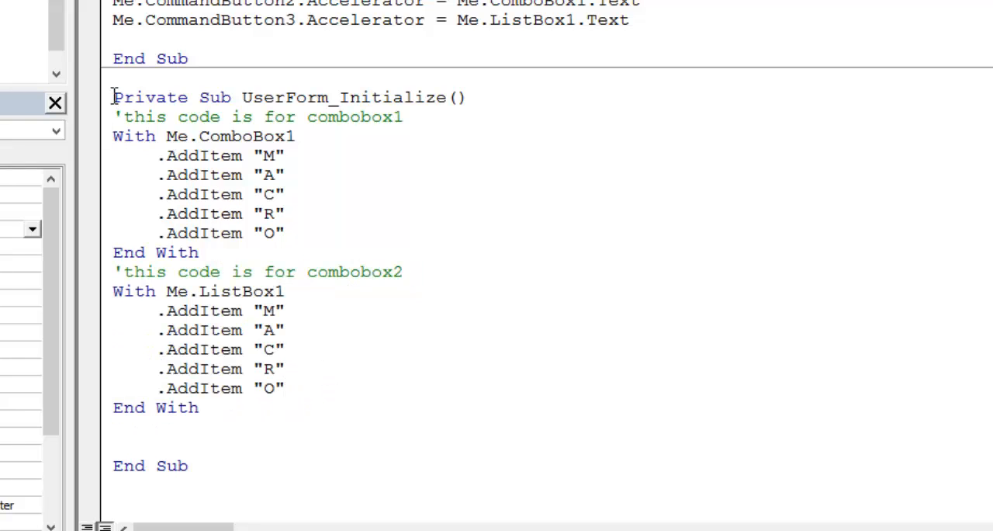
pyautogui.moveTo(112, 97); pyautogui.dragTo(225, 271)
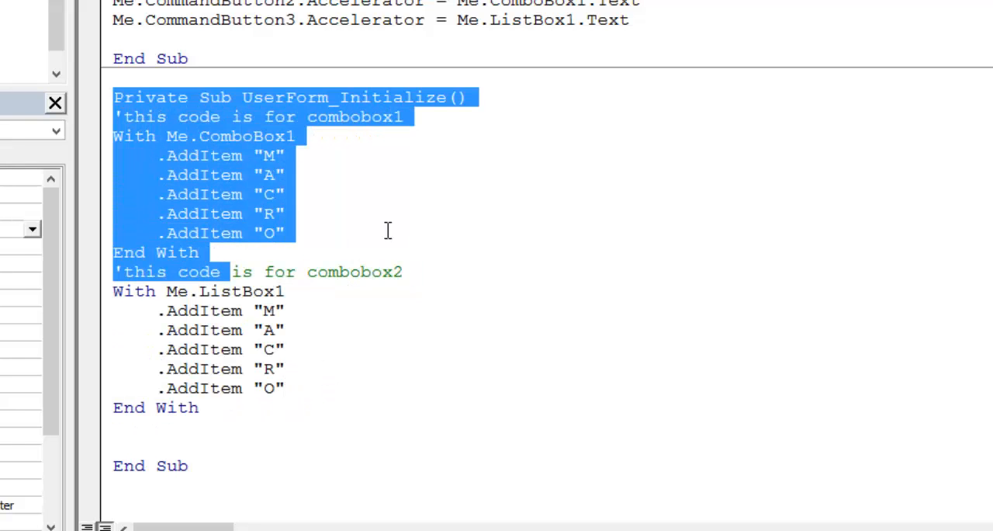
pyautogui.click(248, 146)
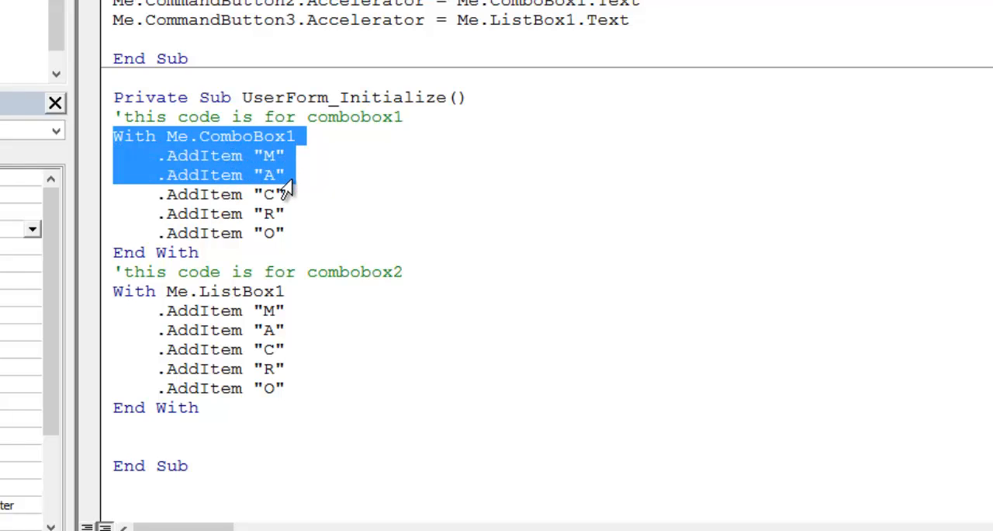
pyautogui.moveTo(286, 177); pyautogui.dragTo(292, 233)
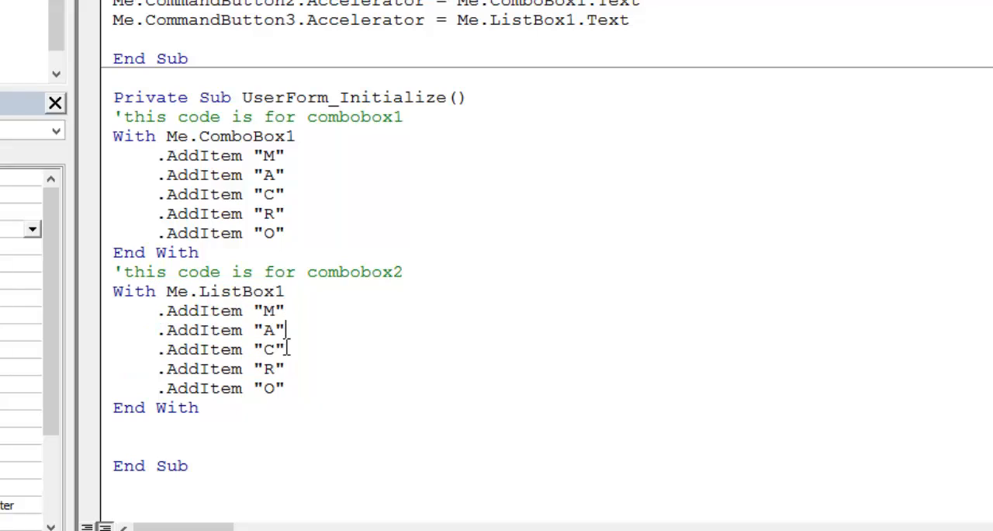
pyautogui.moveTo(285, 311); pyautogui.dragTo(286, 349)
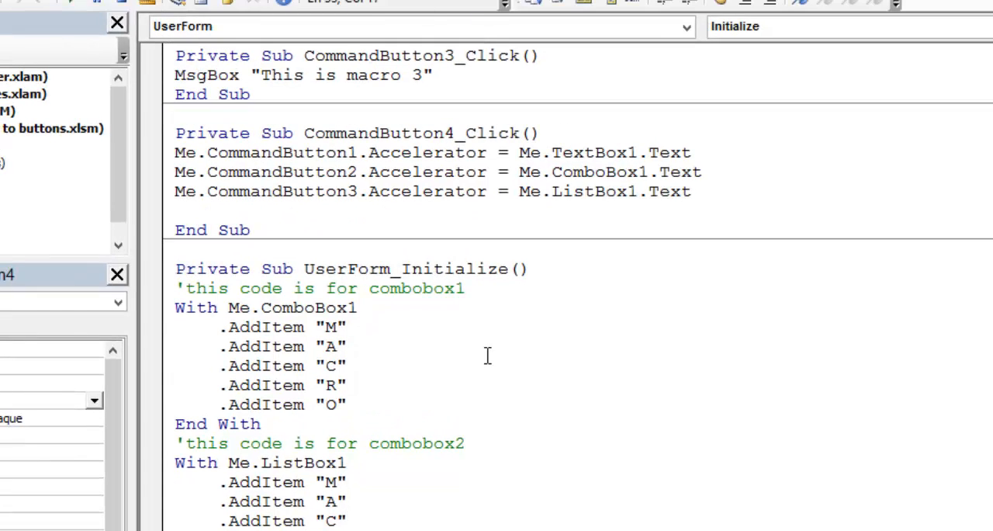
pyautogui.moveTo(388, 416)
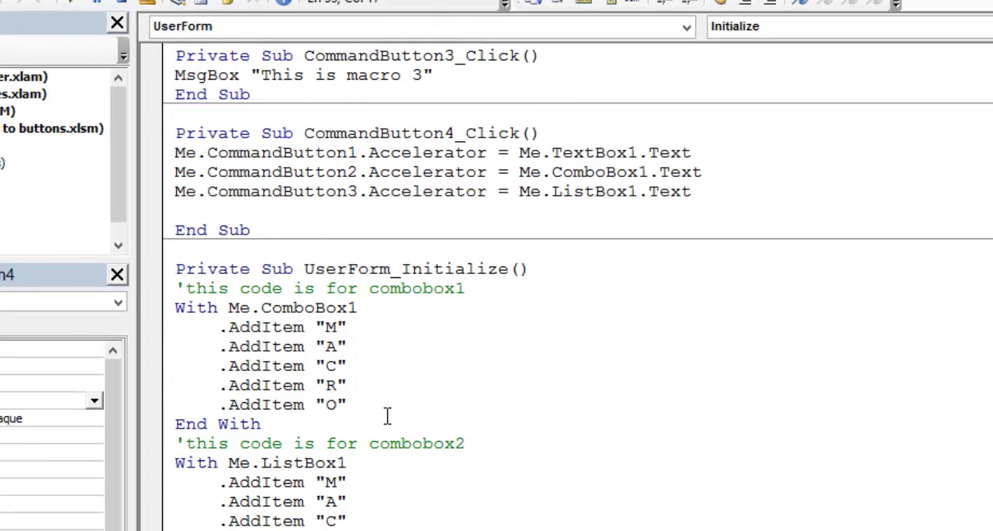
pyautogui.moveTo(204, 380)
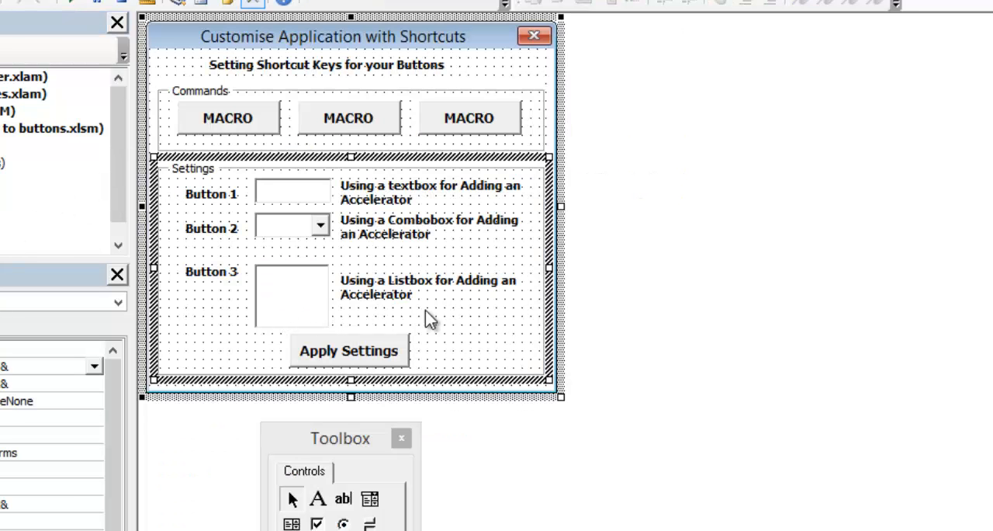
# Add an extra line Me.CommandButton1.Accelerator = Me.ComboBox1.Text to the Apply Settings routine.
pyautogui.click(348, 351)
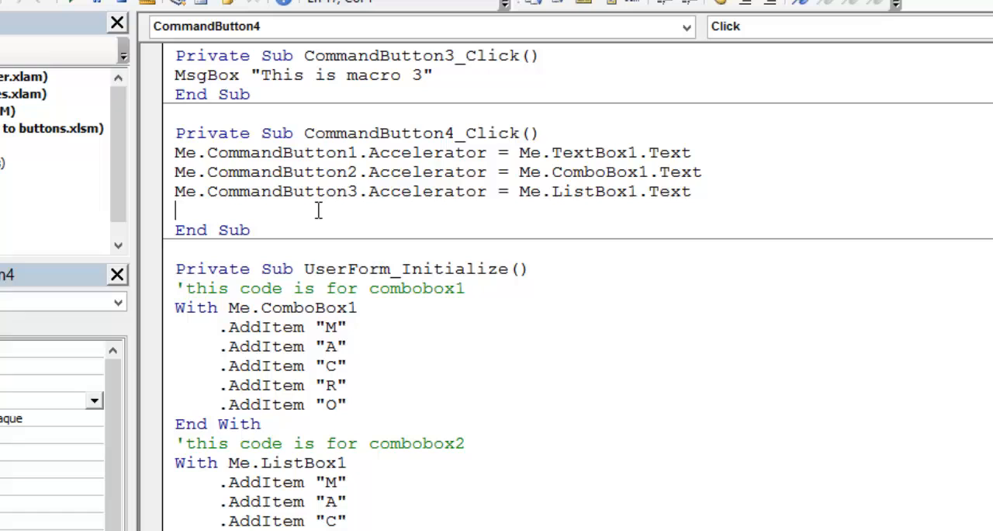
pyautogui.write('me.')
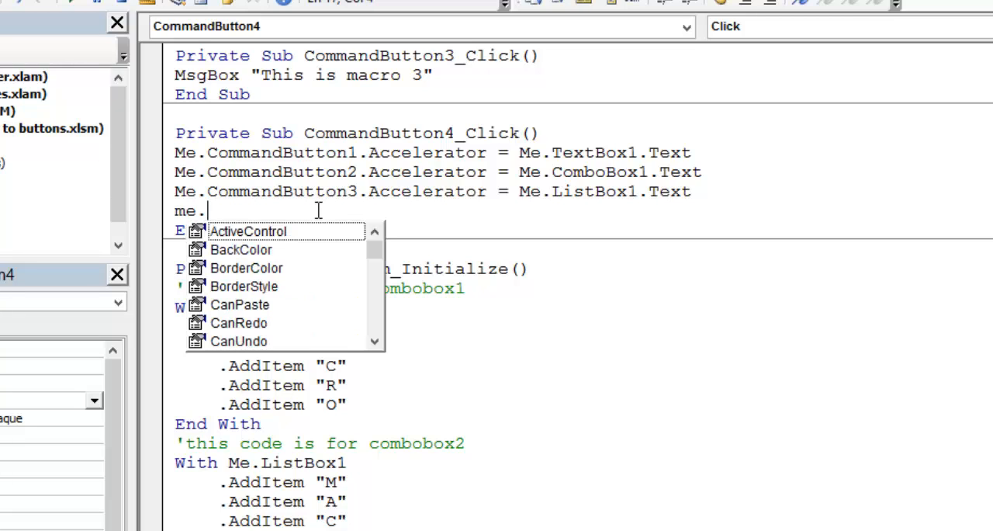
pyautogui.write('com')
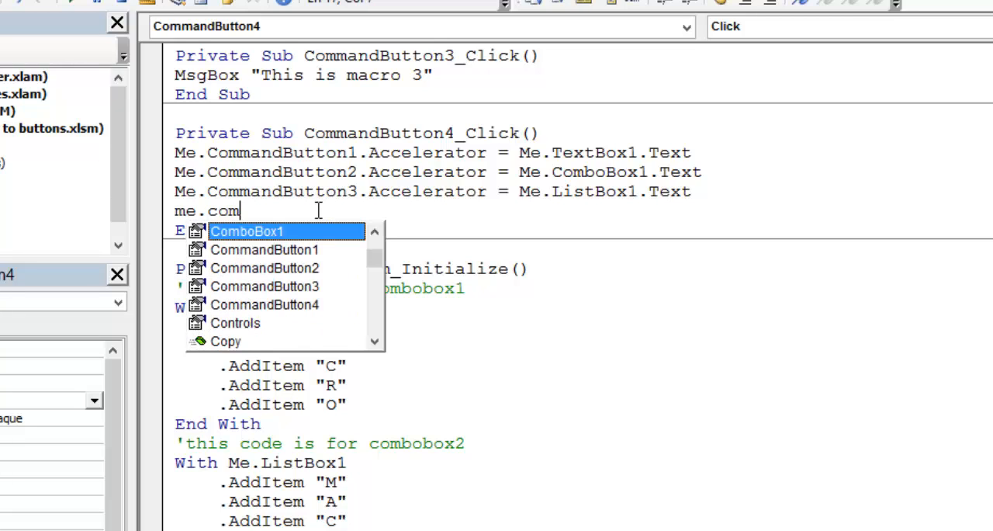
pyautogui.press('Escape')
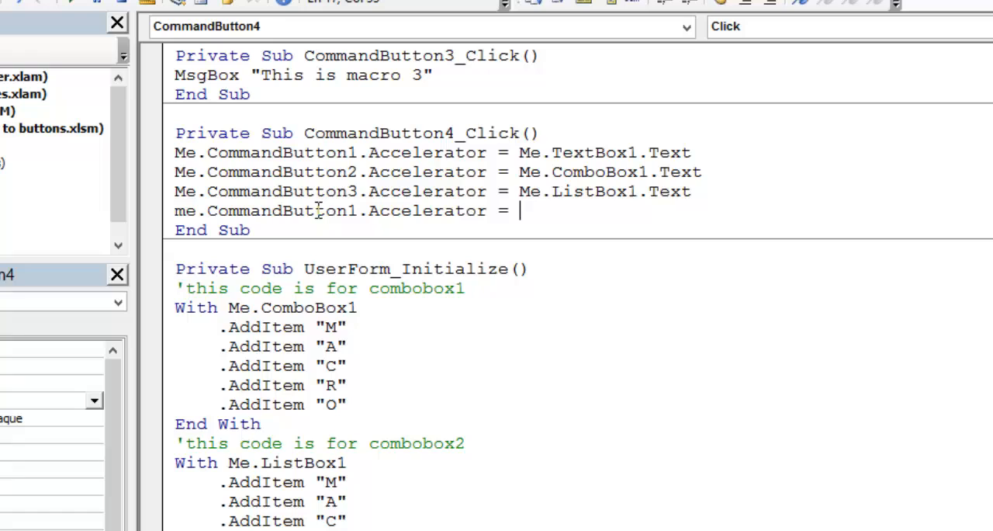
pyautogui.write('me.')
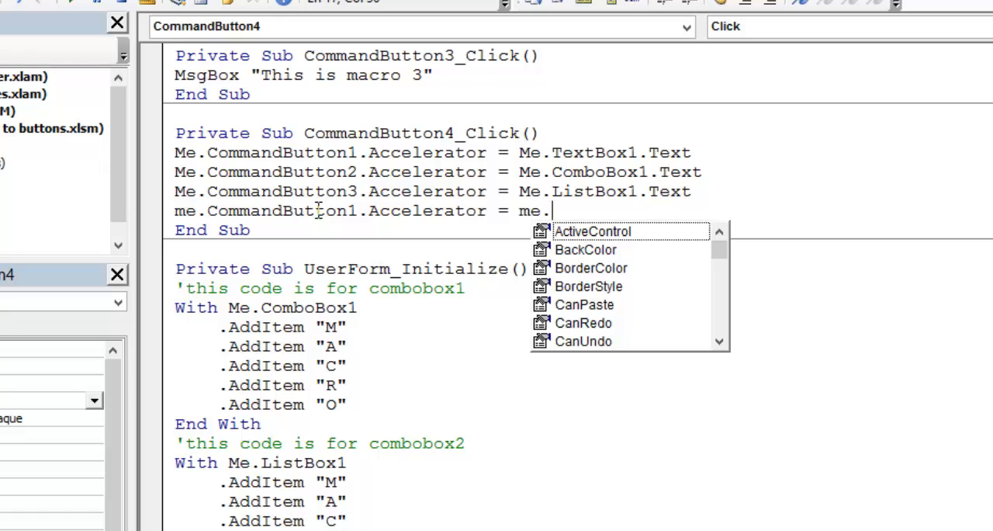
pyautogui.write('ComboBox1')
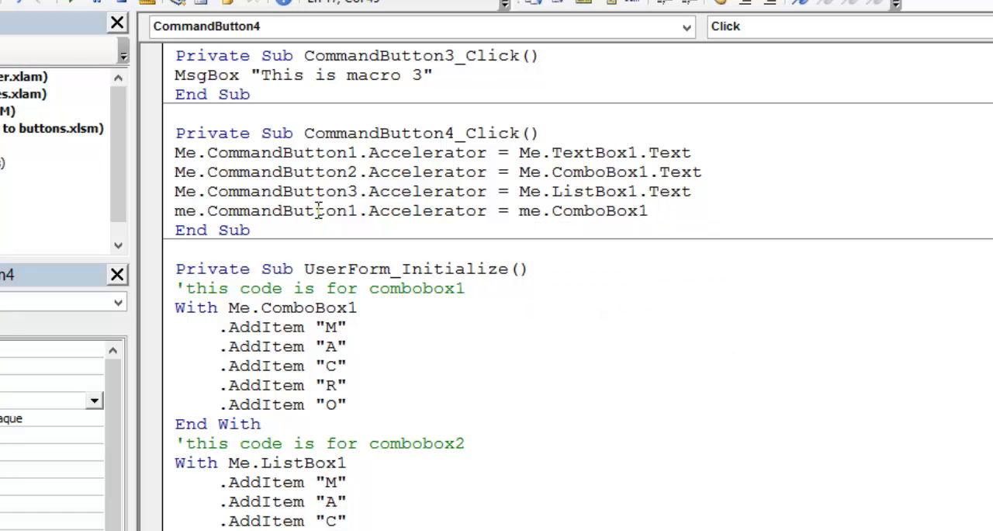
pyautogui.write('.text')
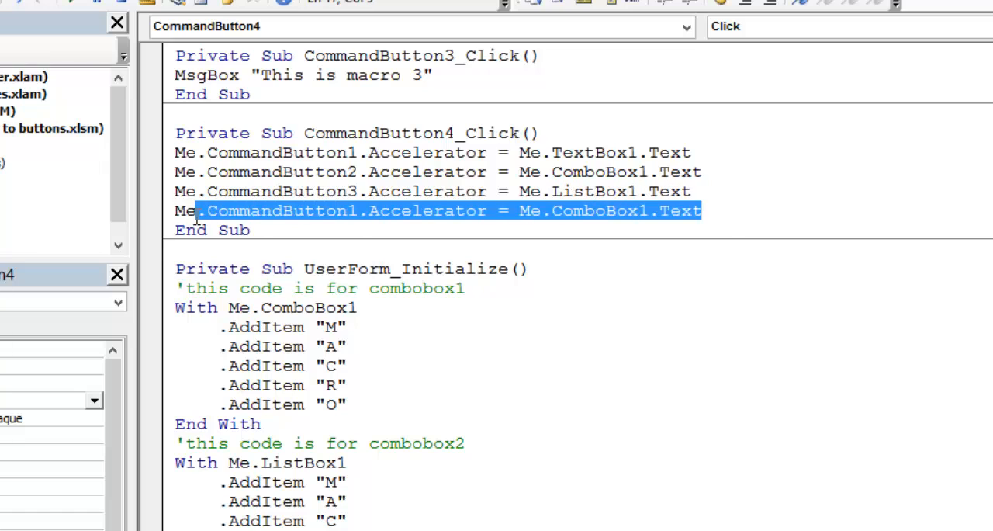
# Comment out that duplicate ComboBox1 accelerator line.
pyautogui.click(153, 211)
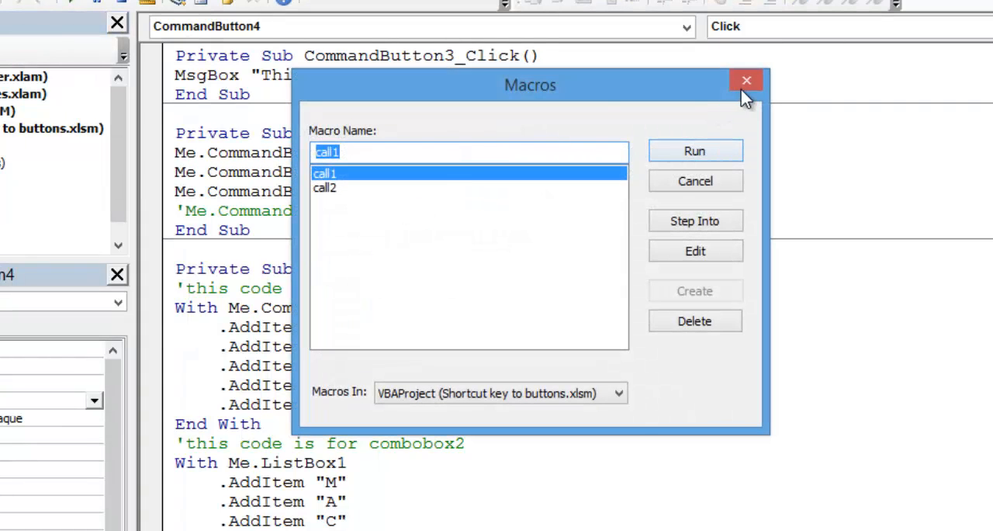
# Run call2, enter M in the textbox with A and M chosen, and apply the accelerator settings.
pyautogui.click(324, 188)
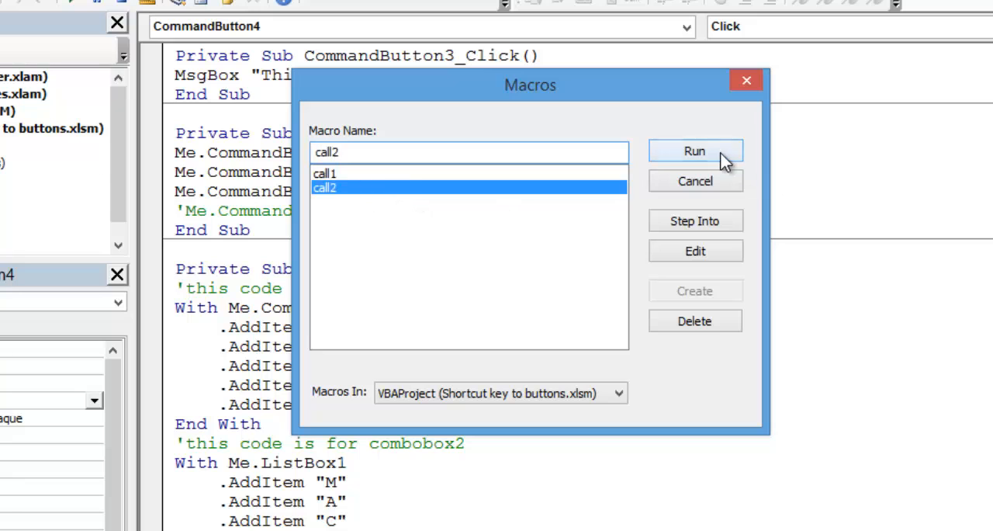
pyautogui.click(694, 151)
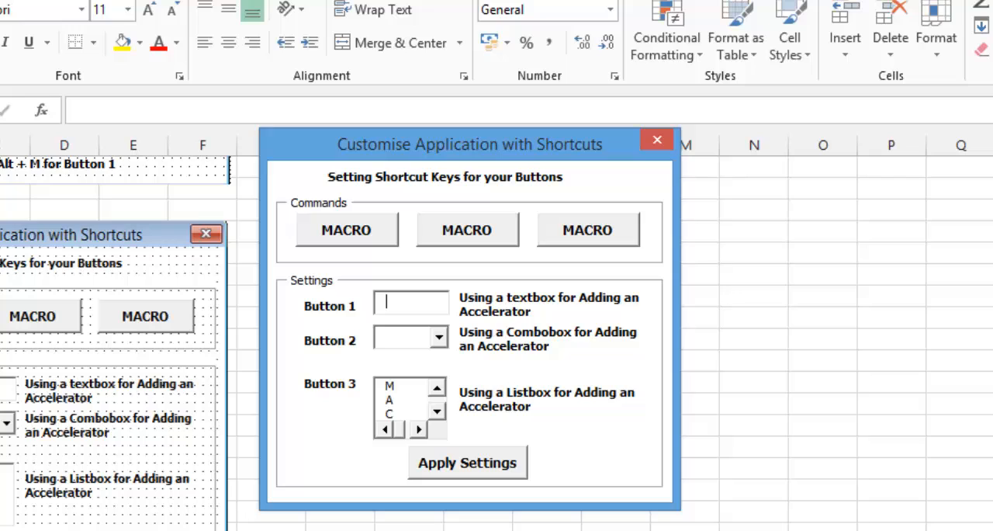
pyautogui.write('M')
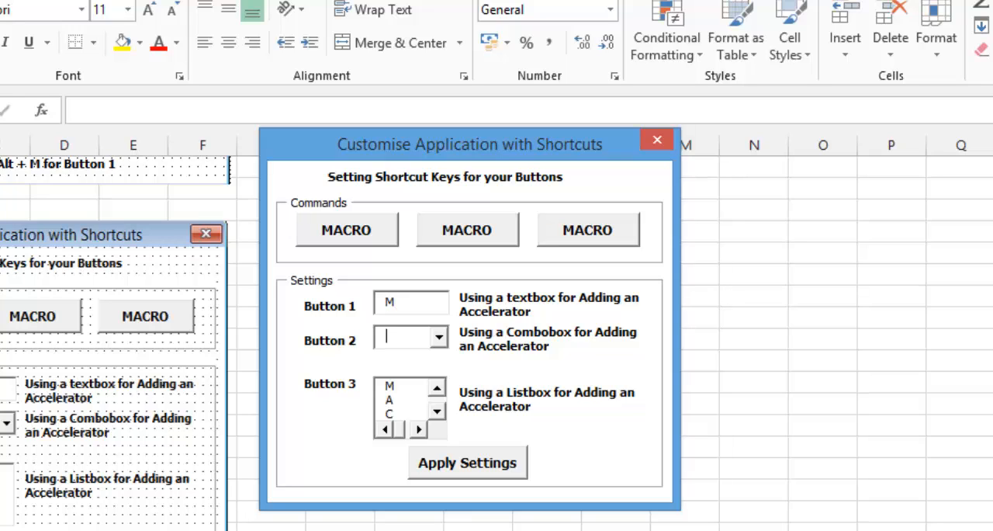
pyautogui.write('M')
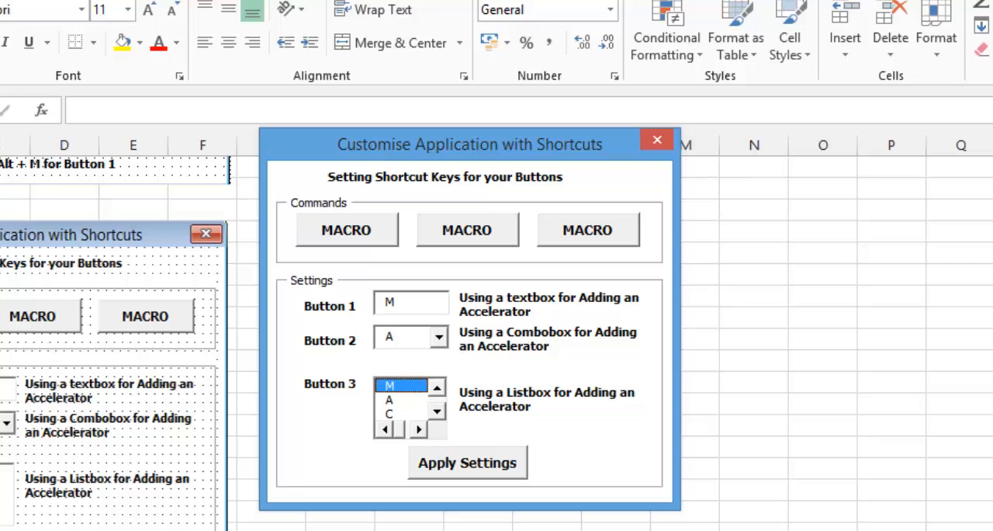
pyautogui.click(467, 462)
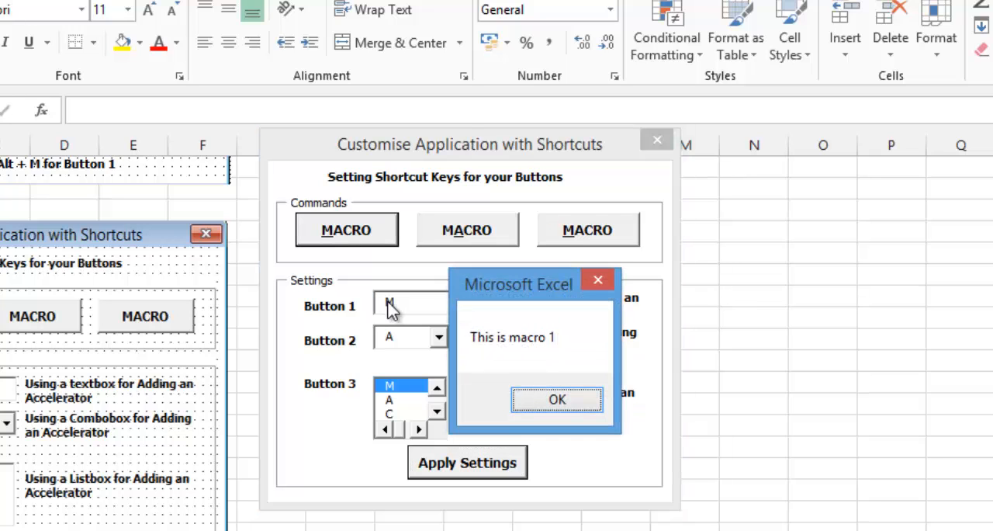
# Test the buttons, showing and dismissing the macro 1 and macro 3 messages.
pyautogui.click(555, 399)
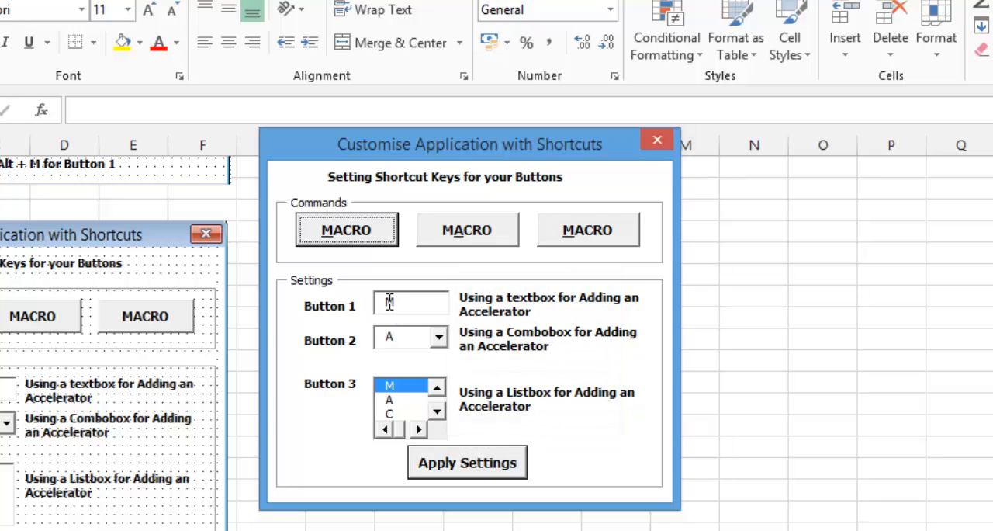
pyautogui.click(587, 230)
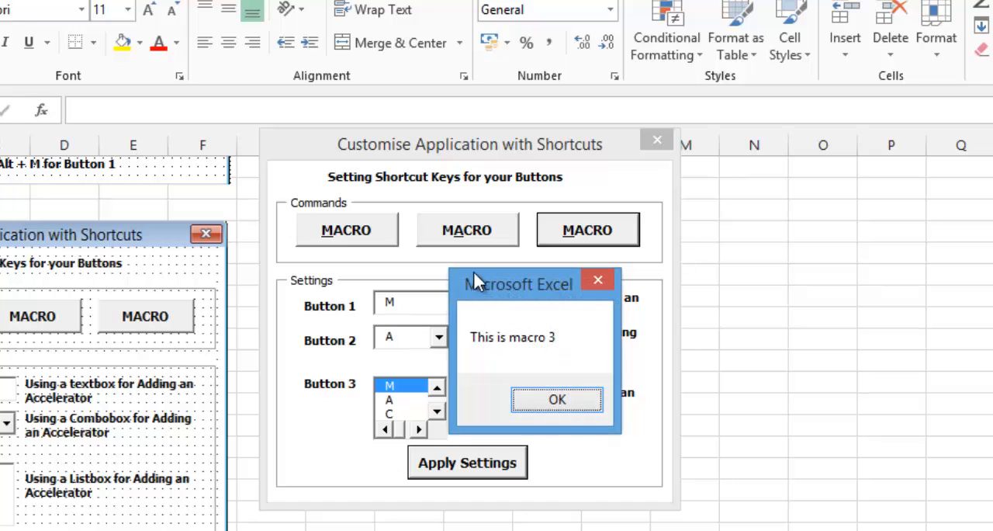
pyautogui.click(556, 399)
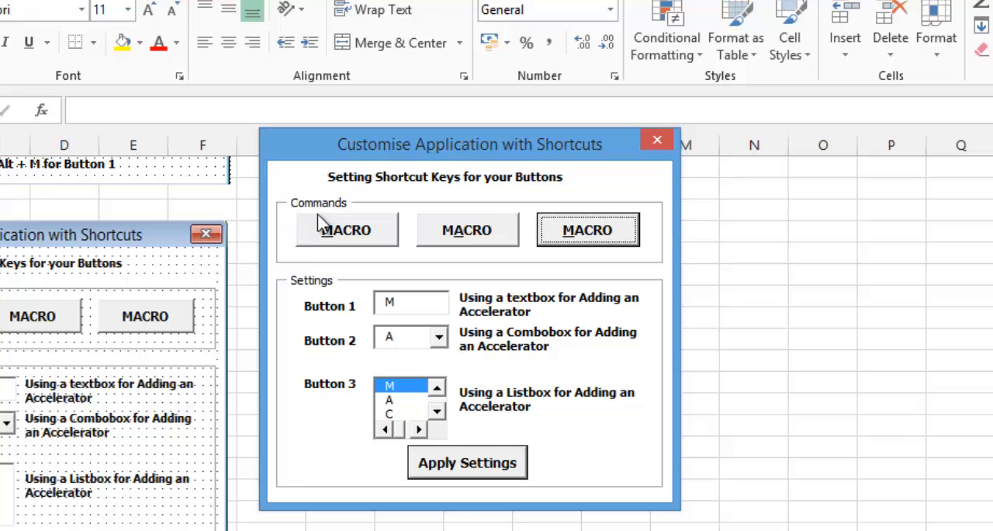
pyautogui.moveTo(453, 244)
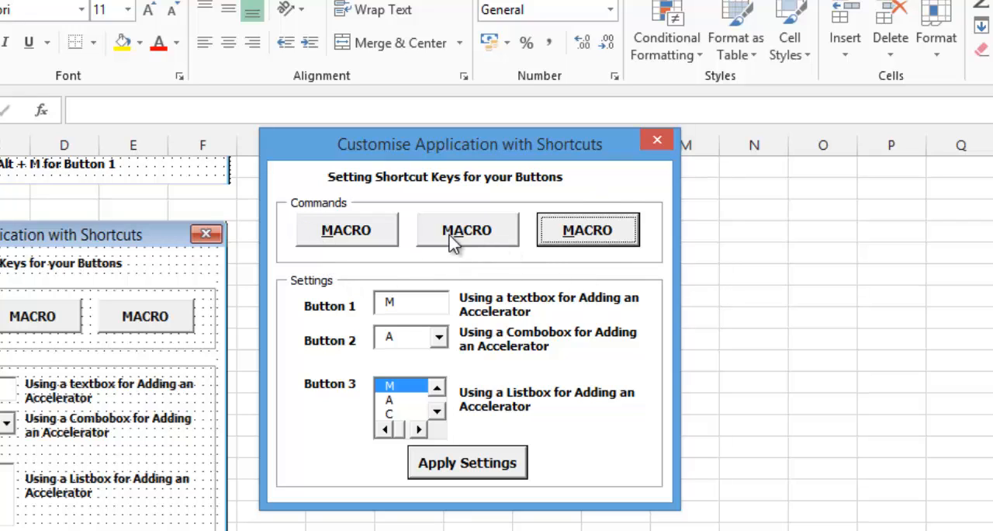
pyautogui.moveTo(367, 456)
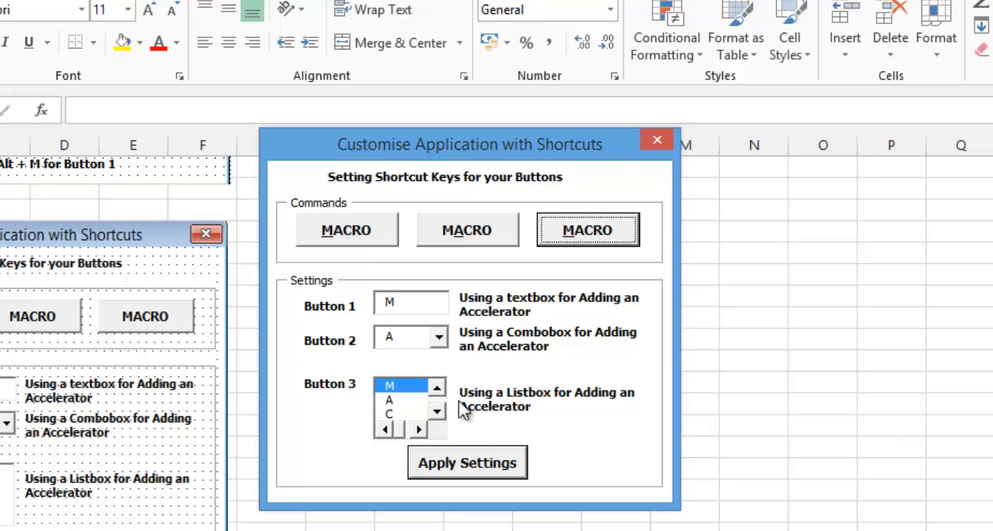
pyautogui.moveTo(677, 409)
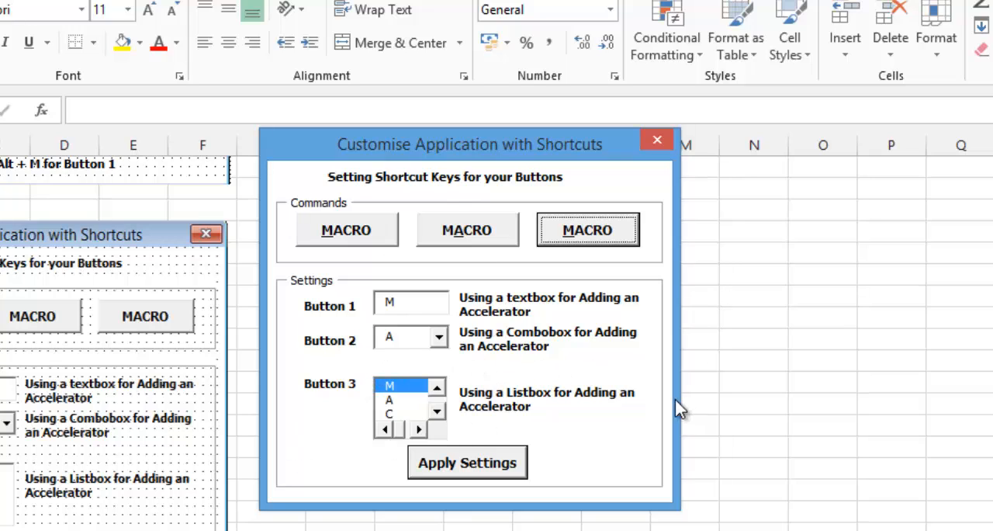
pyautogui.click(346, 229)
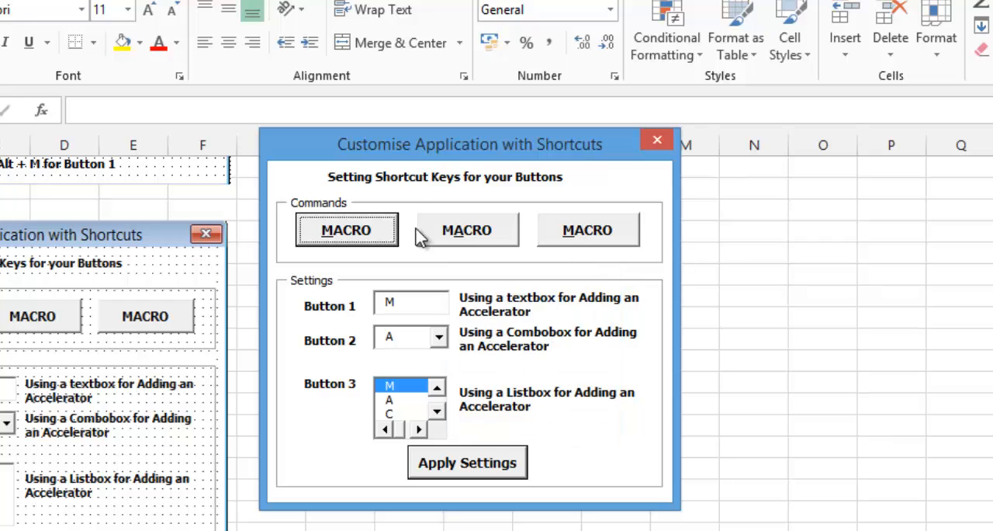
pyautogui.click(586, 229)
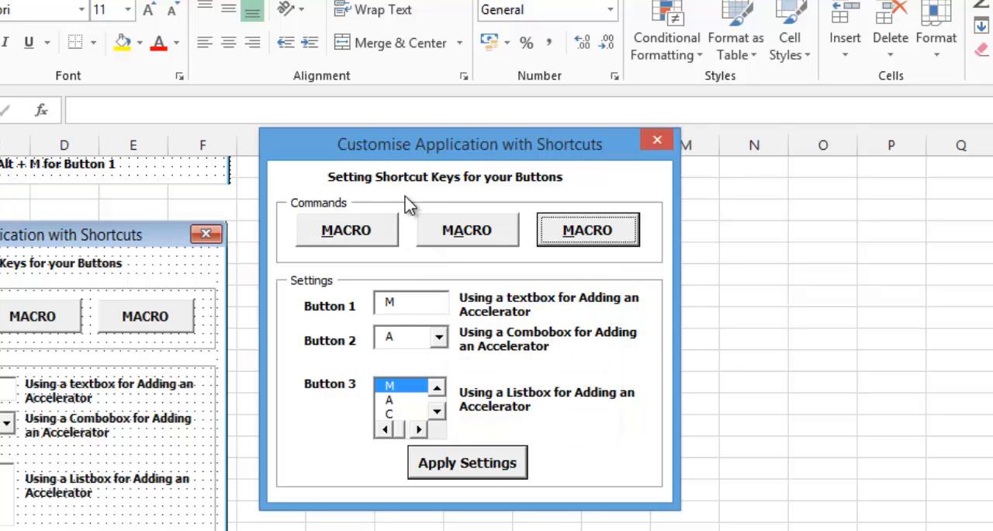
pyautogui.moveTo(401, 205)
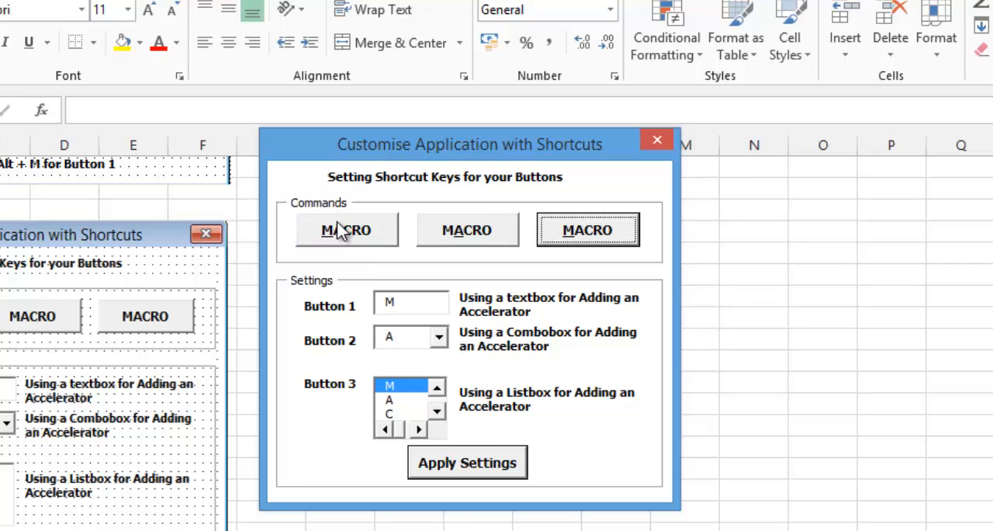
pyautogui.click(348, 230)
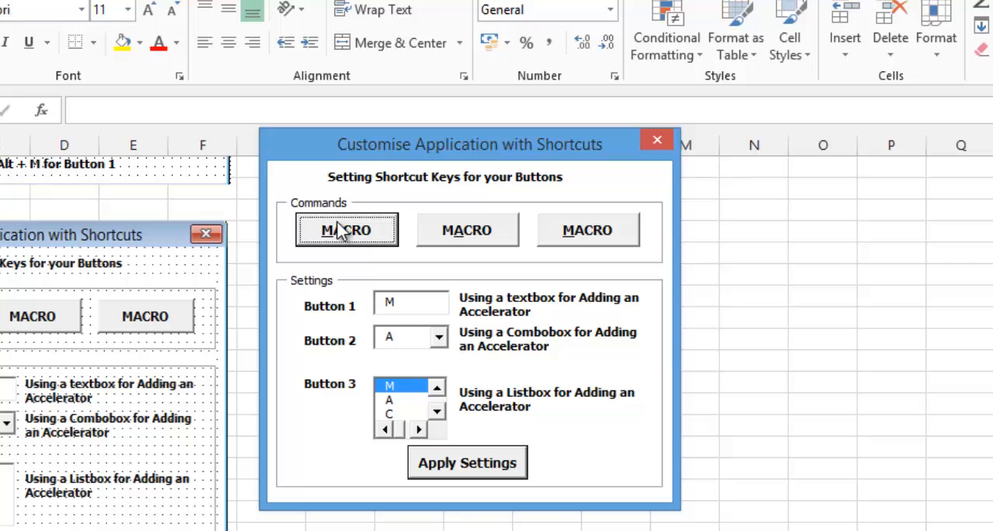
pyautogui.click(465, 230)
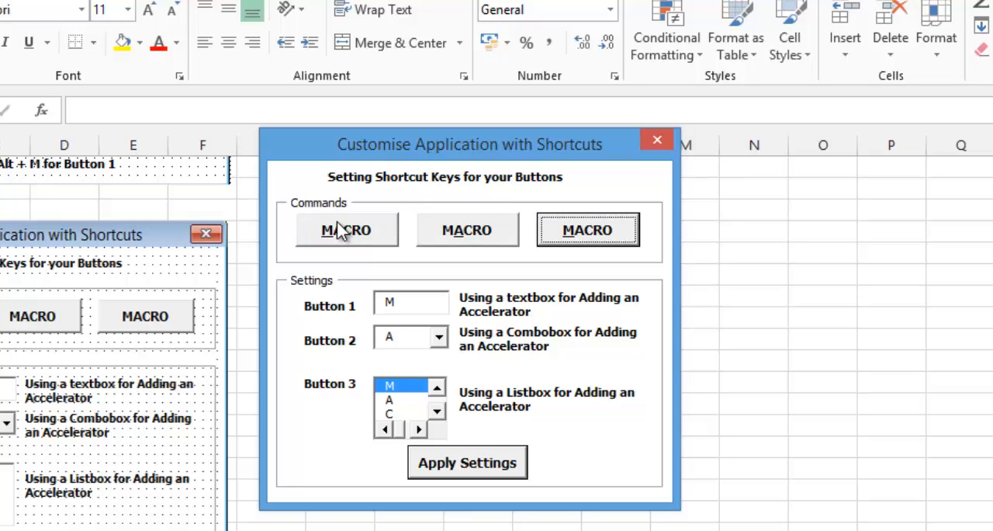
pyautogui.click(346, 230)
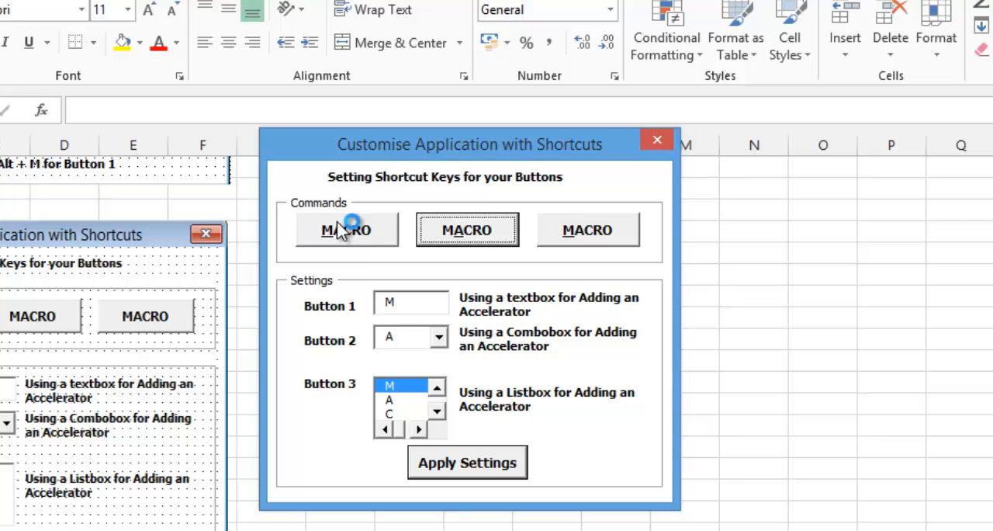
pyautogui.click(347, 230)
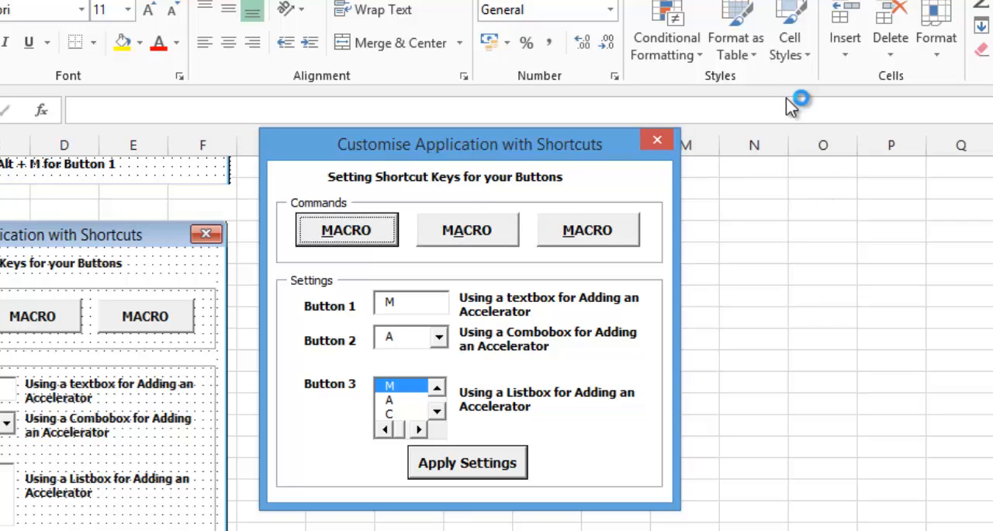
pyautogui.moveTo(392, 194)
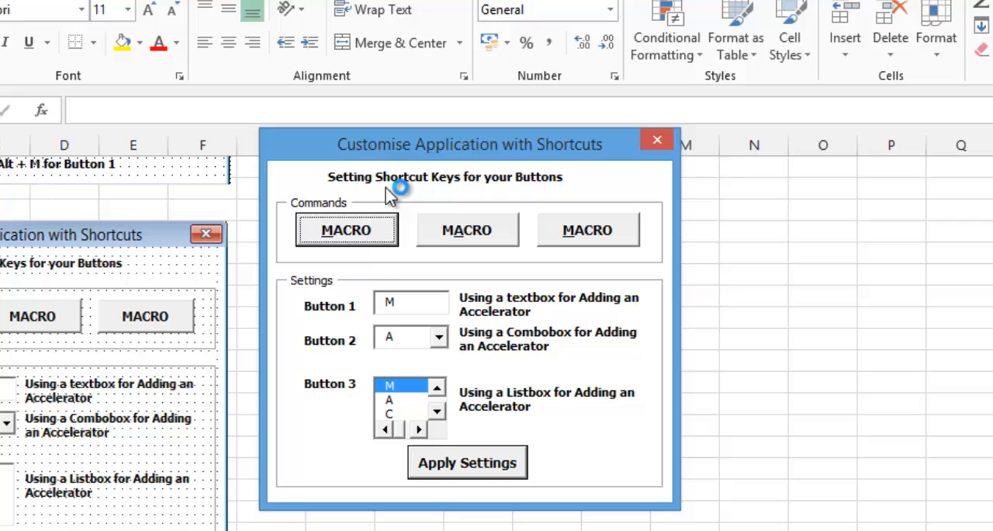
pyautogui.moveTo(448, 148)
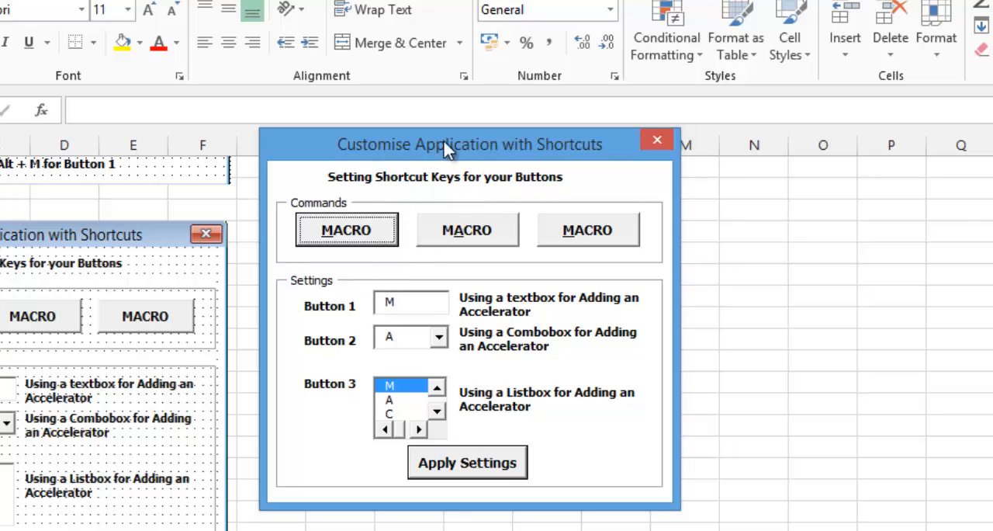
pyautogui.moveTo(313, 260)
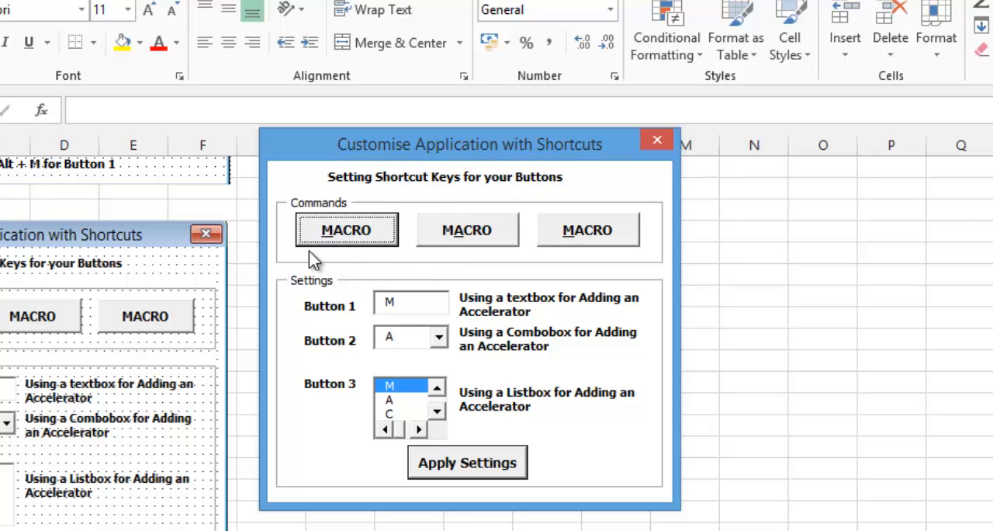
pyautogui.moveTo(571, 221)
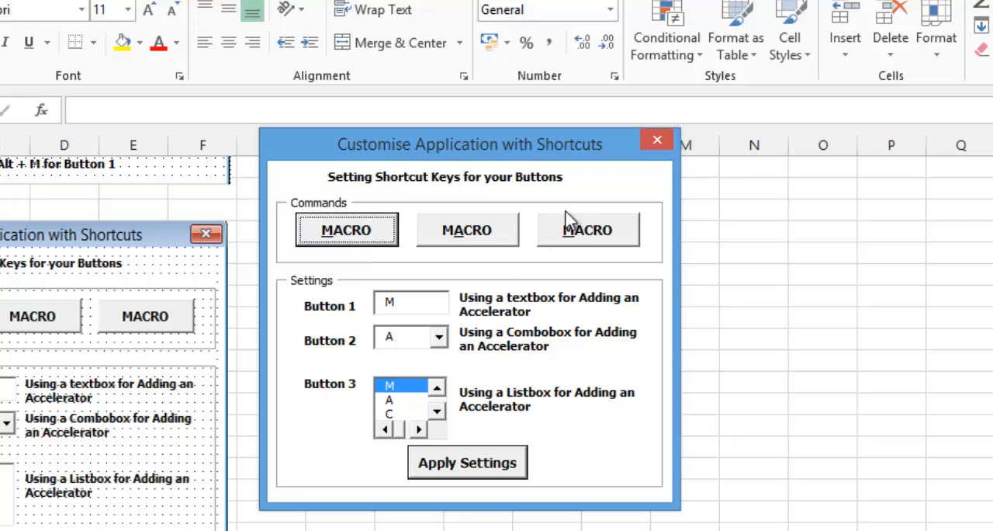
pyautogui.moveTo(599, 247)
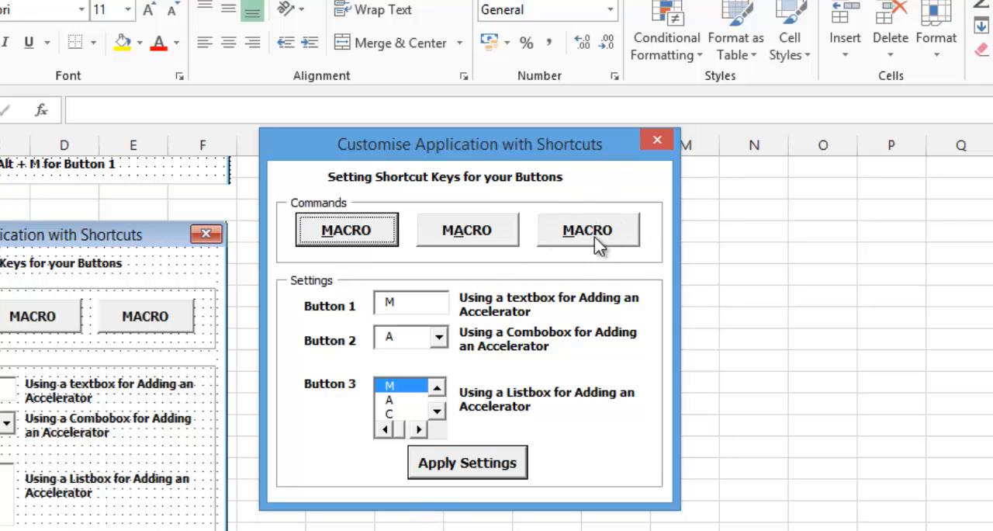
pyautogui.click(389, 413)
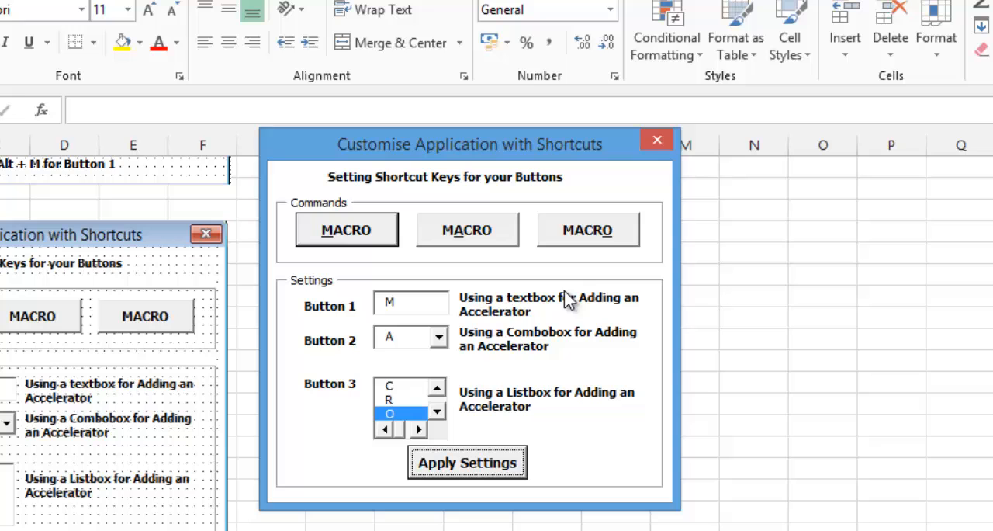
# Run macro 2 from the form and dismiss its 'This is macro 2' message.
pyautogui.click(467, 230)
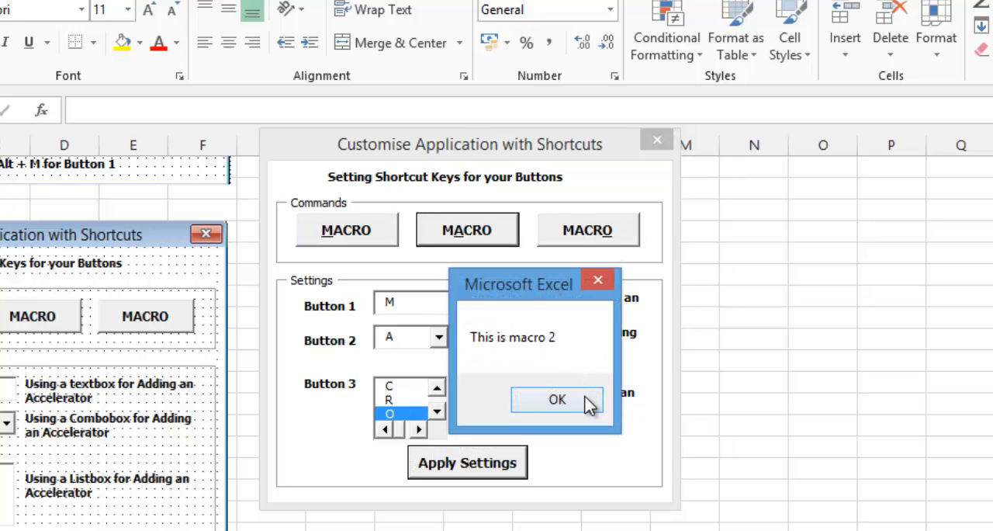
pyautogui.click(555, 399)
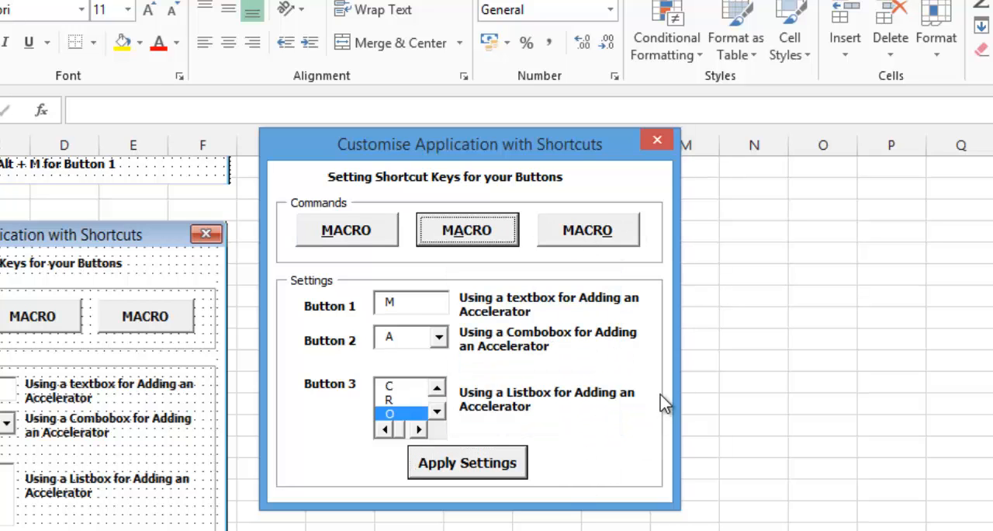